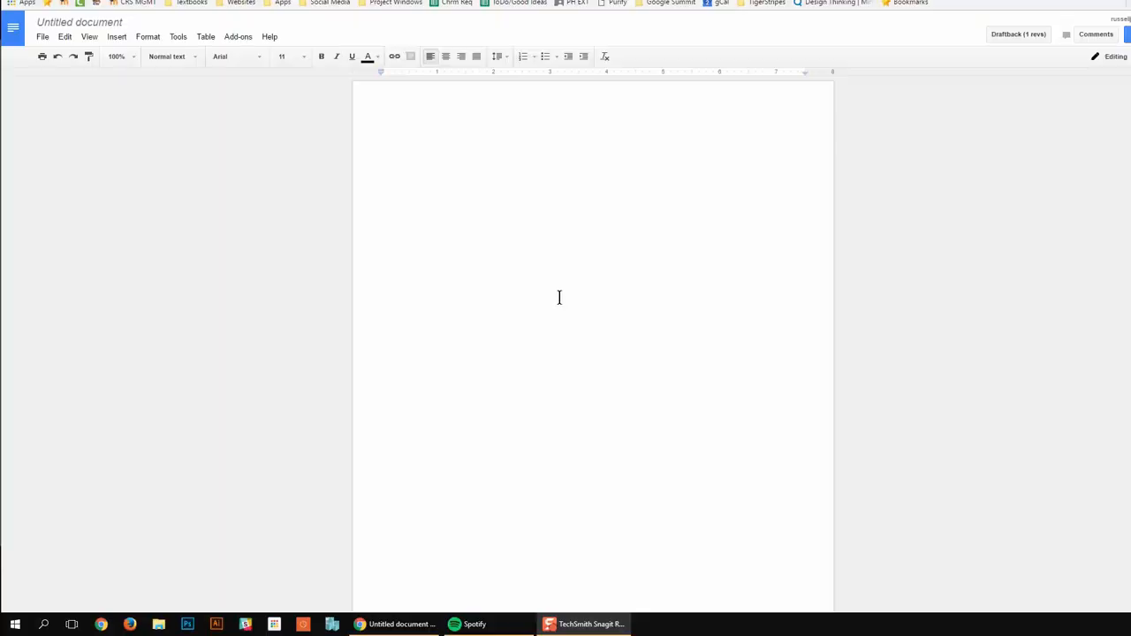
mouse_move(245, 111)
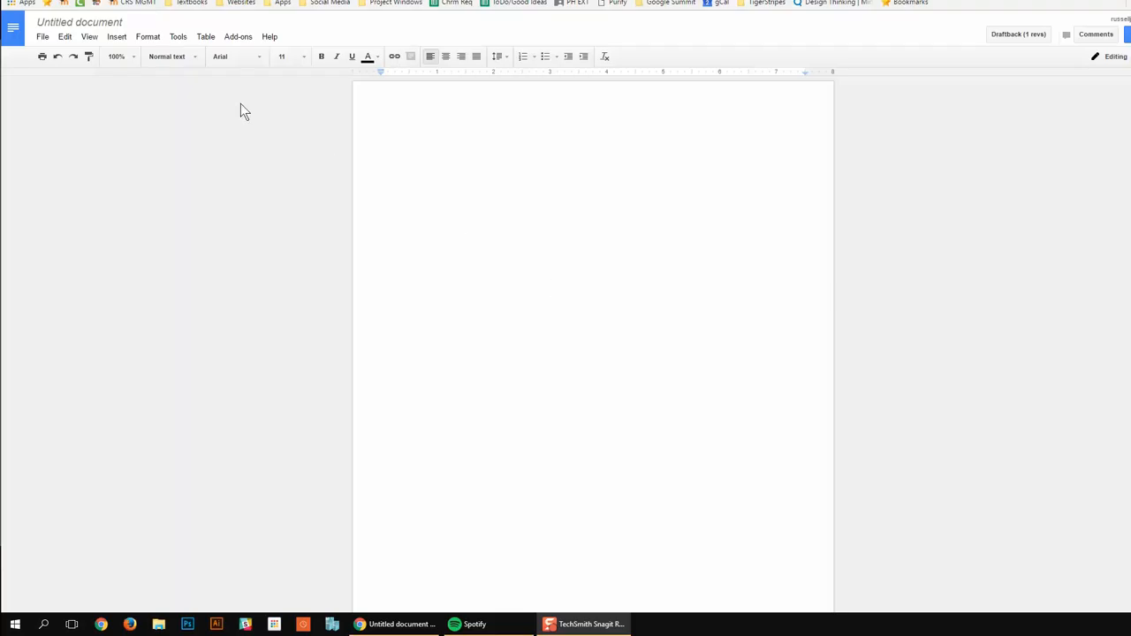
mouse_move(238, 37)
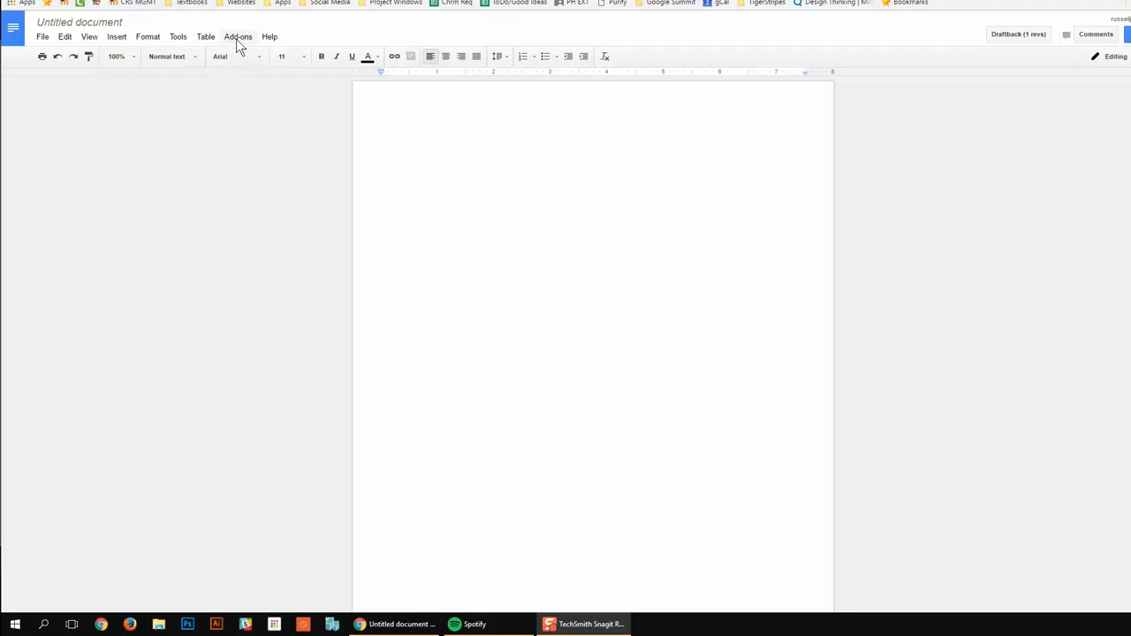
Step: Open the add-ons store and browse past Template Gallery and EasyBib to Debate Template
click(238, 37)
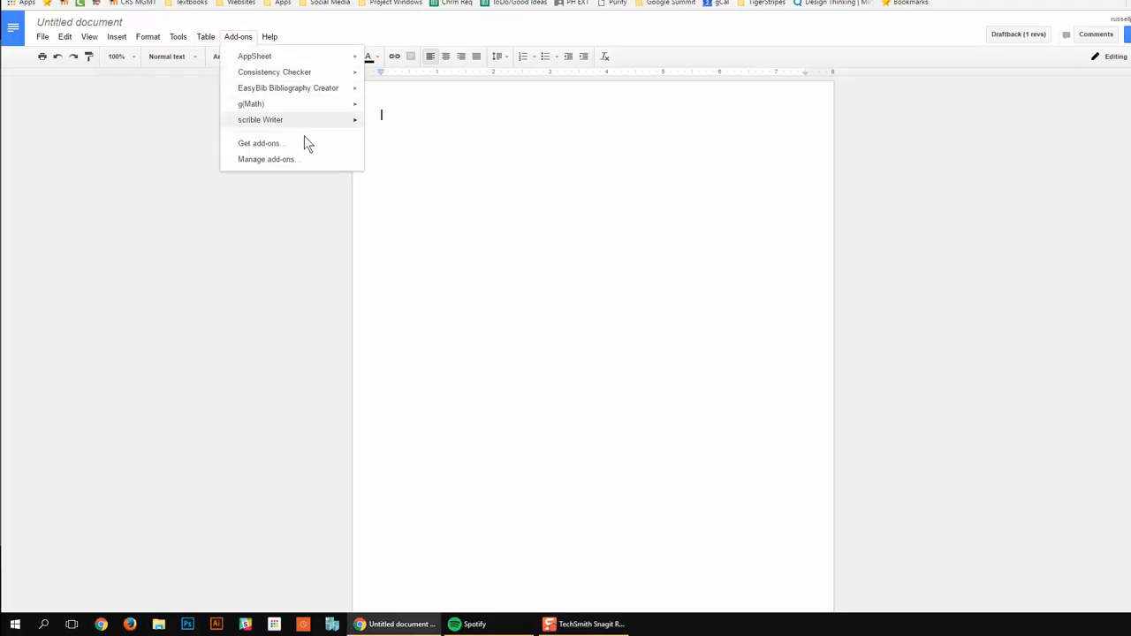
click(259, 142)
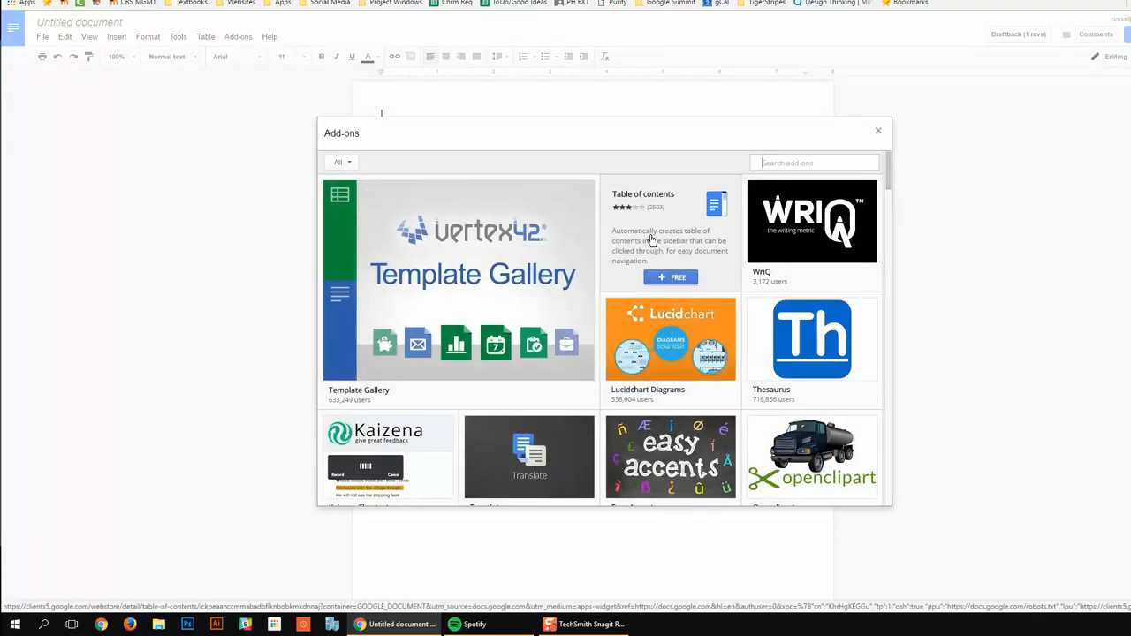
scroll(down, 3)
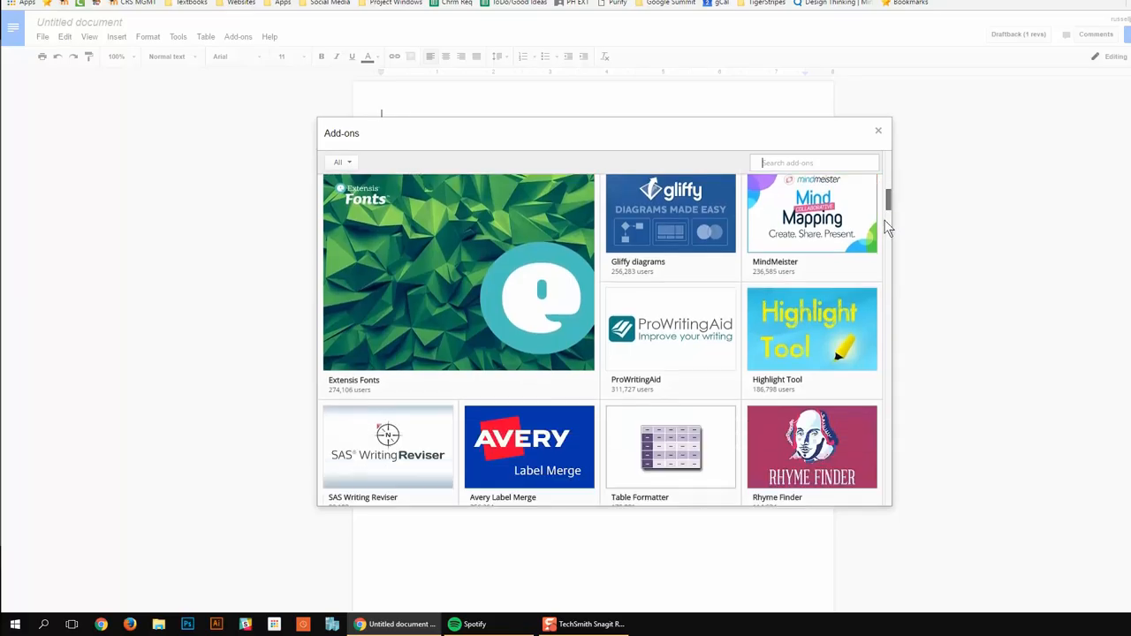
scroll(down, 3)
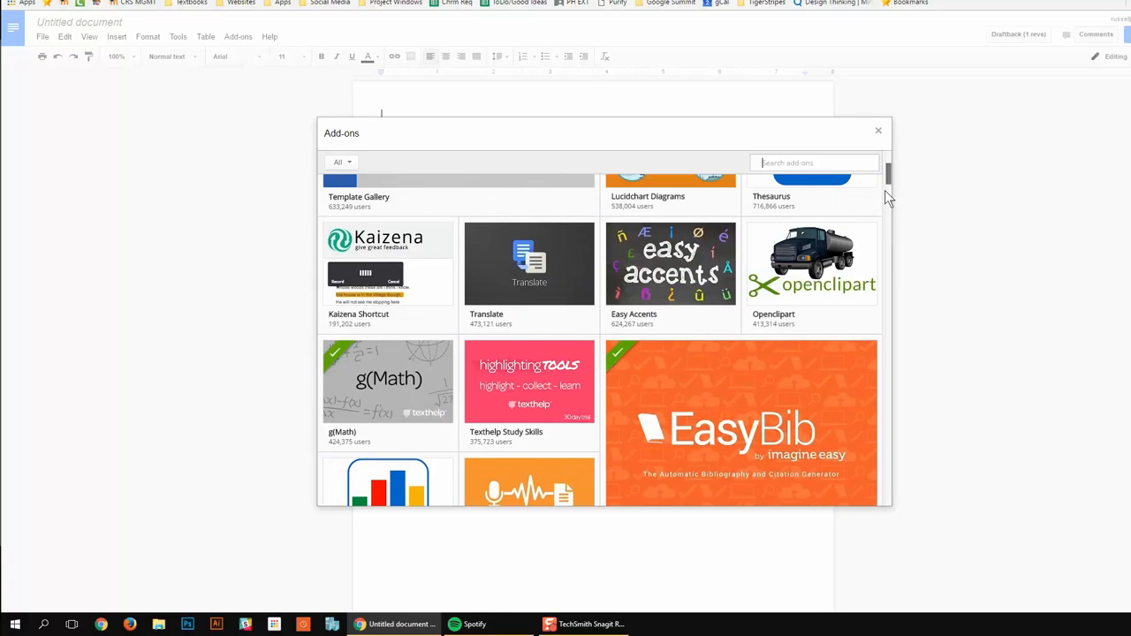
scroll(down, 3)
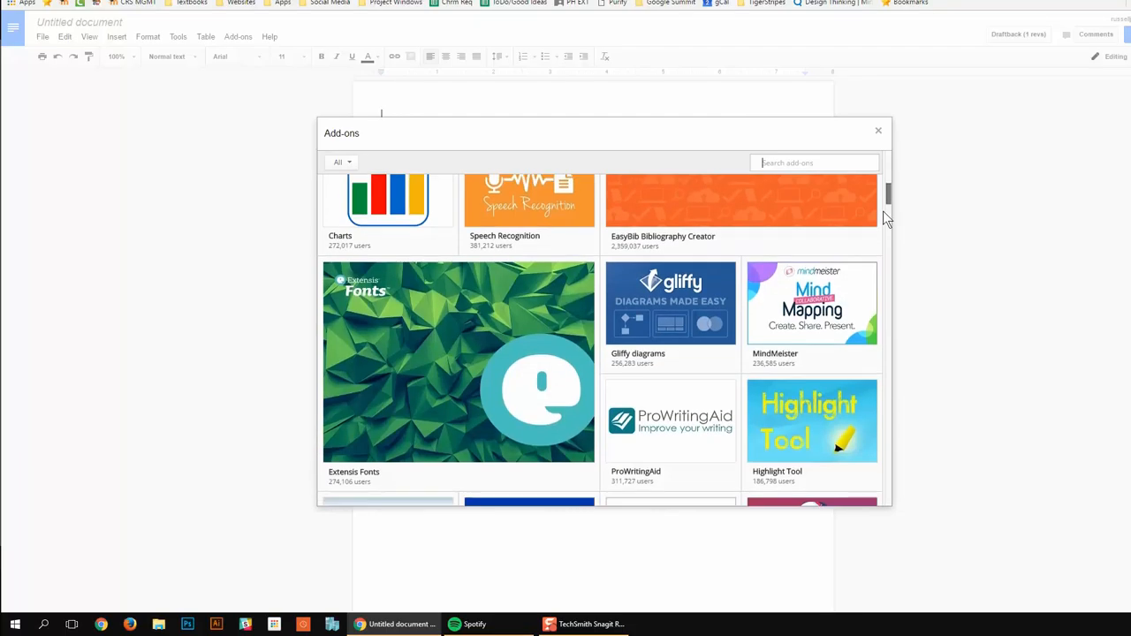
scroll(down, 3)
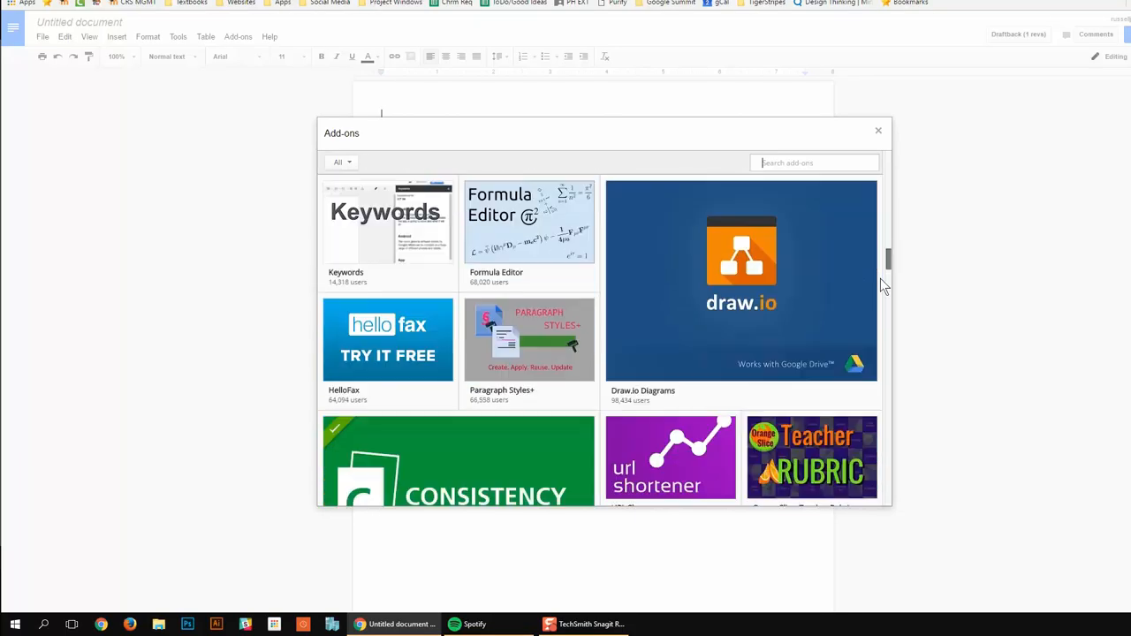
scroll(down, 3)
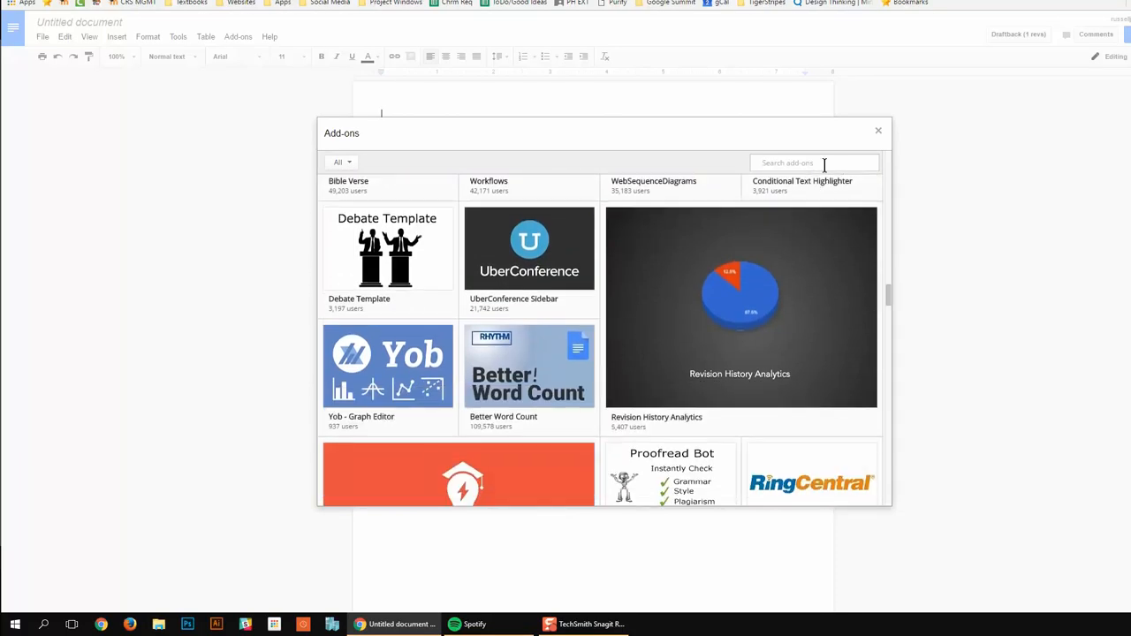
Step: Search the add-ons store for 'highlighter' and view the Highlight Tool details page
text(highlighter)
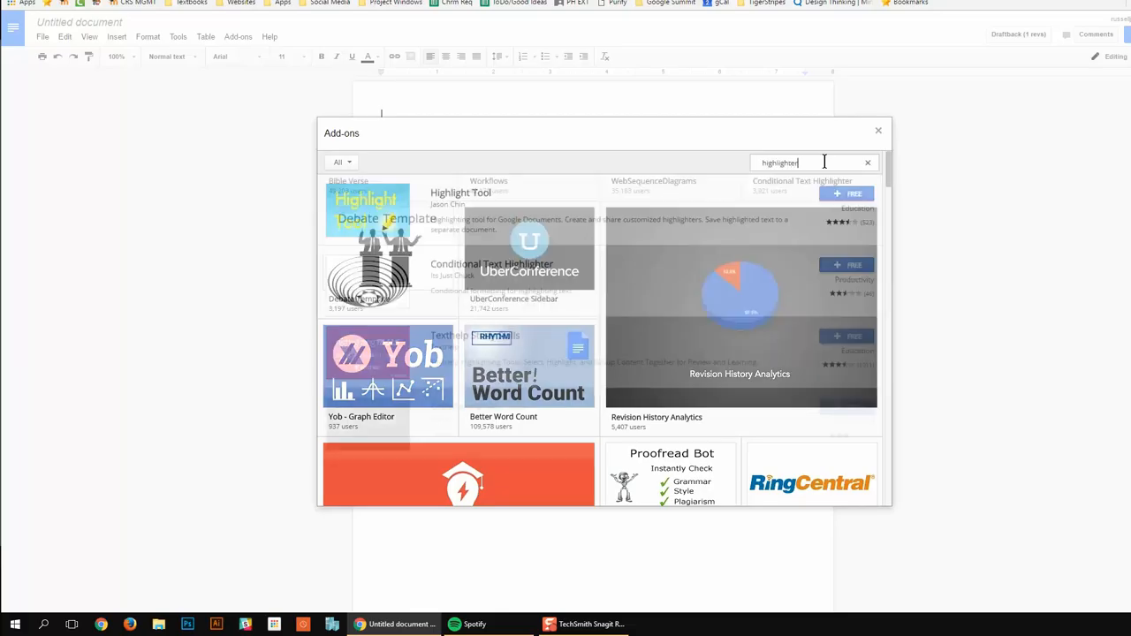
click(387, 199)
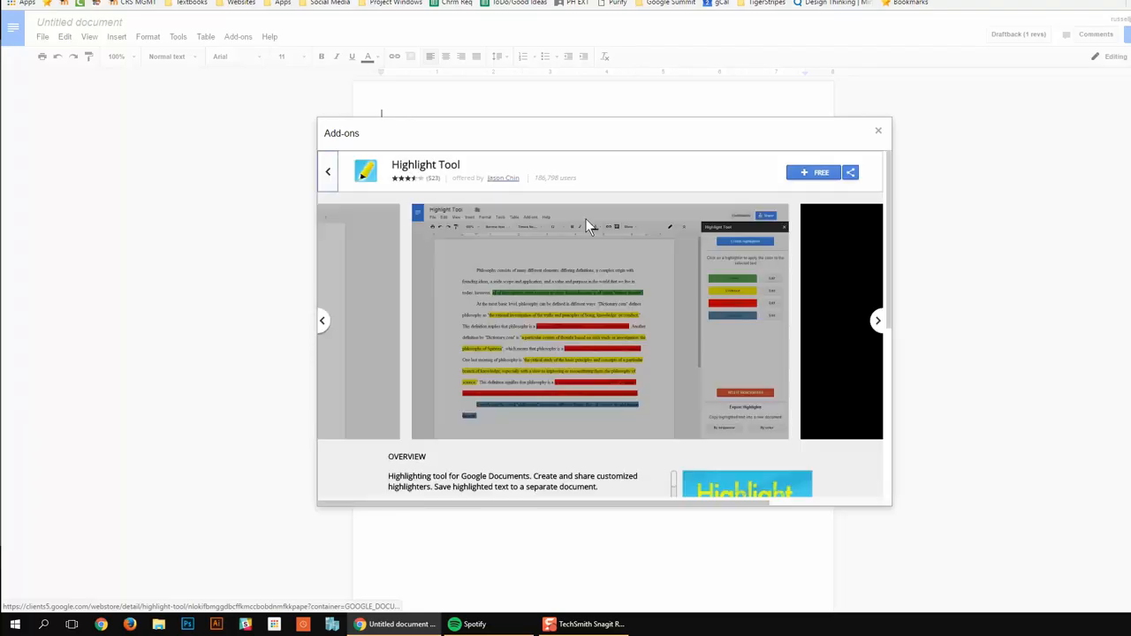
click(877, 319)
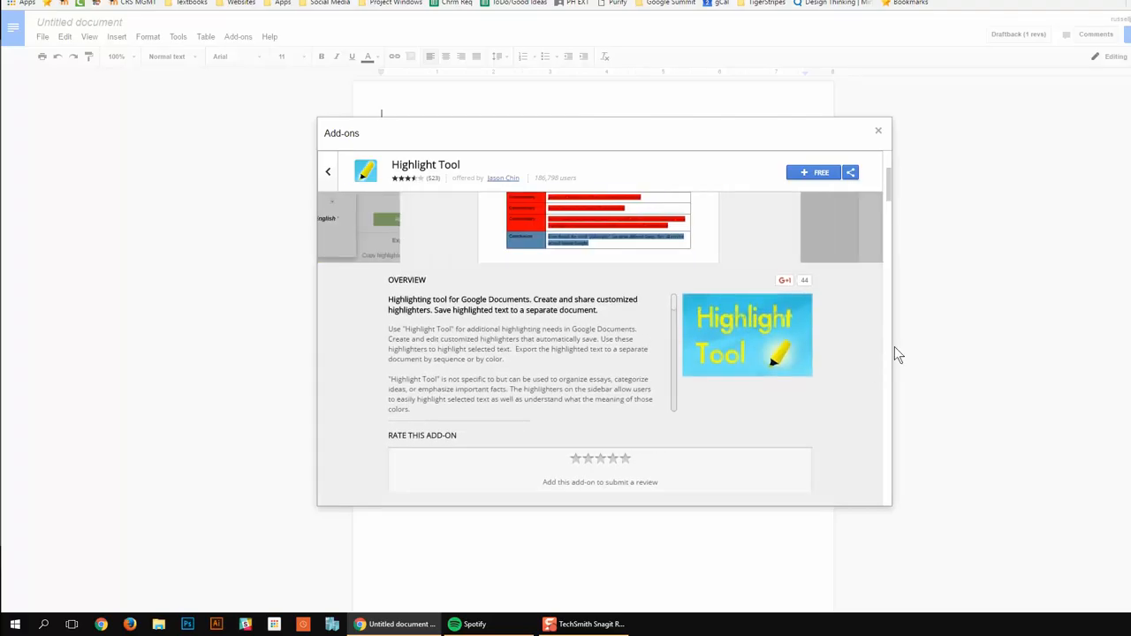
click(878, 320)
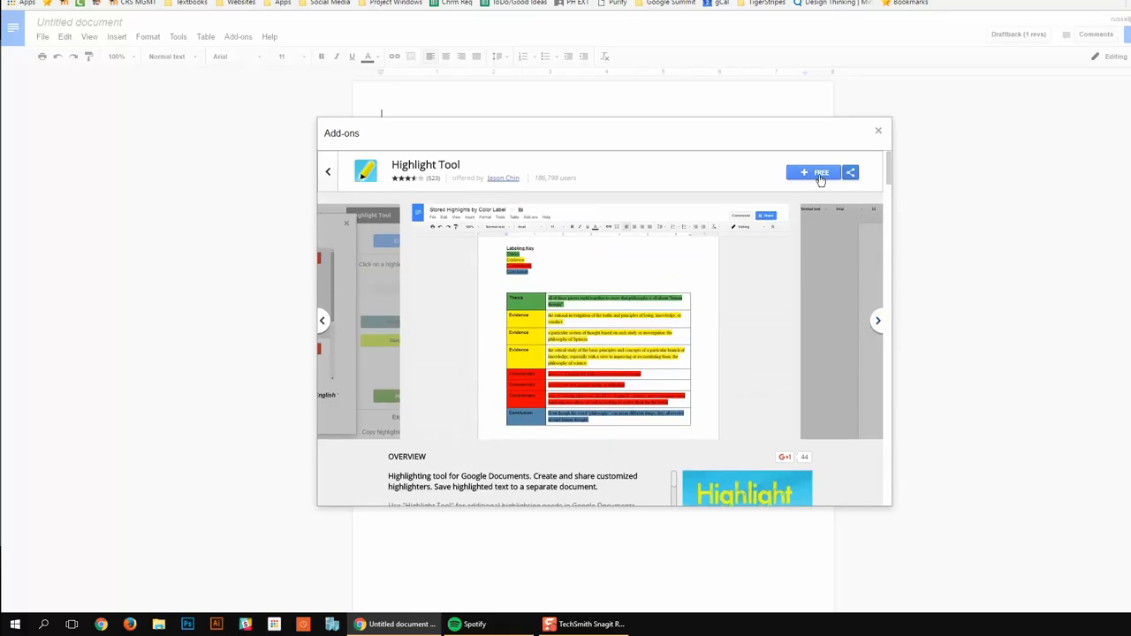
mouse_move(802, 179)
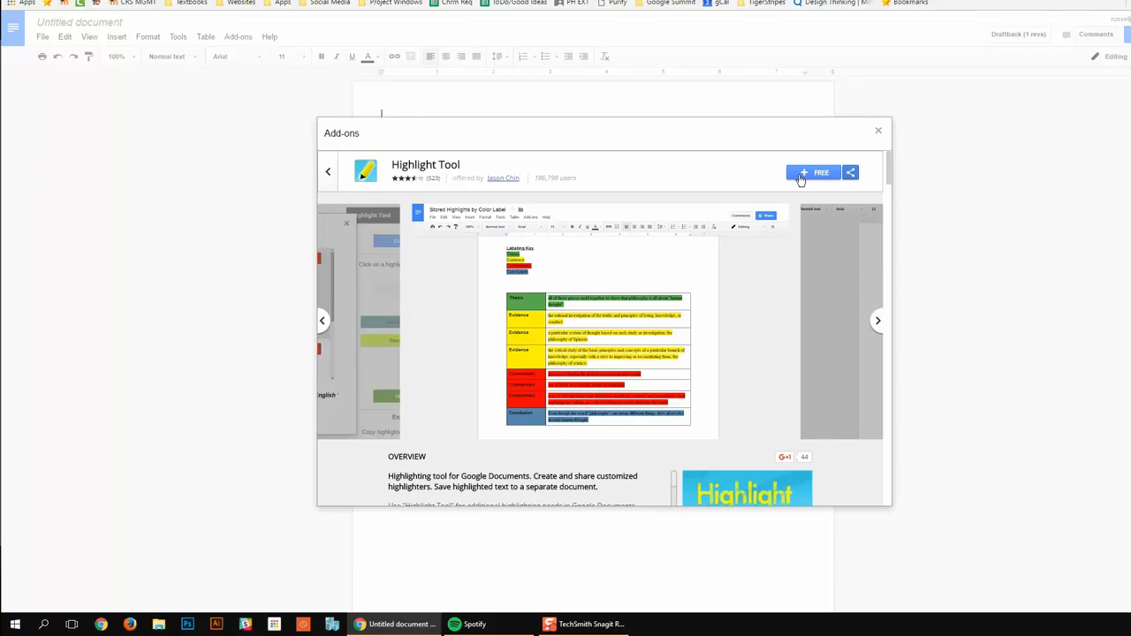
Step: Install the free Highlight Tool add-on and allow its permission request
click(813, 172)
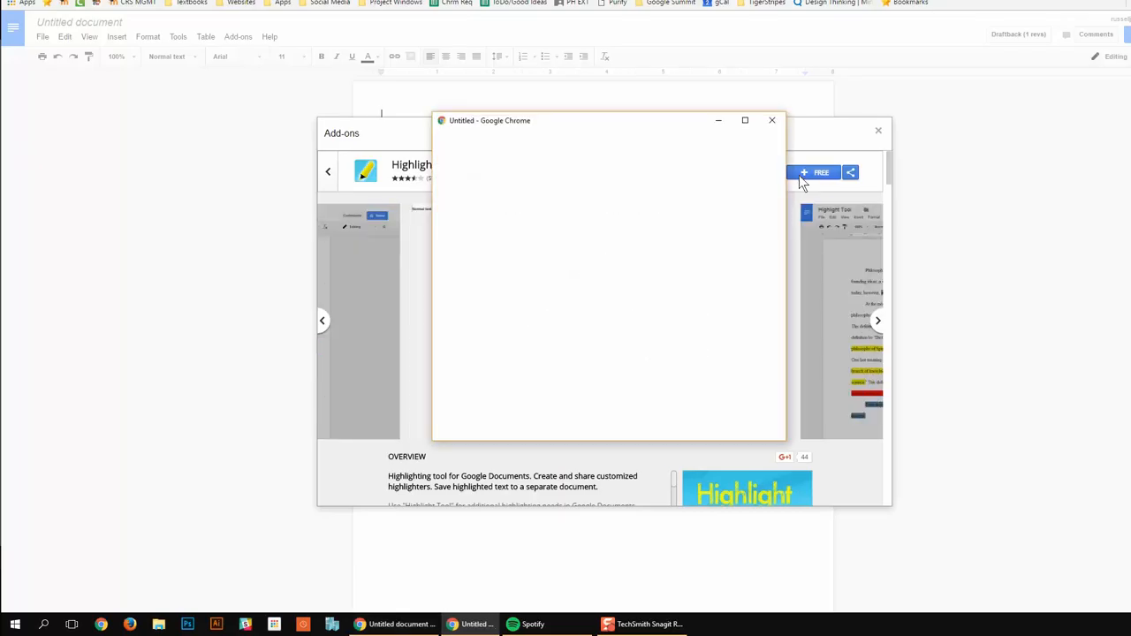
click(812, 172)
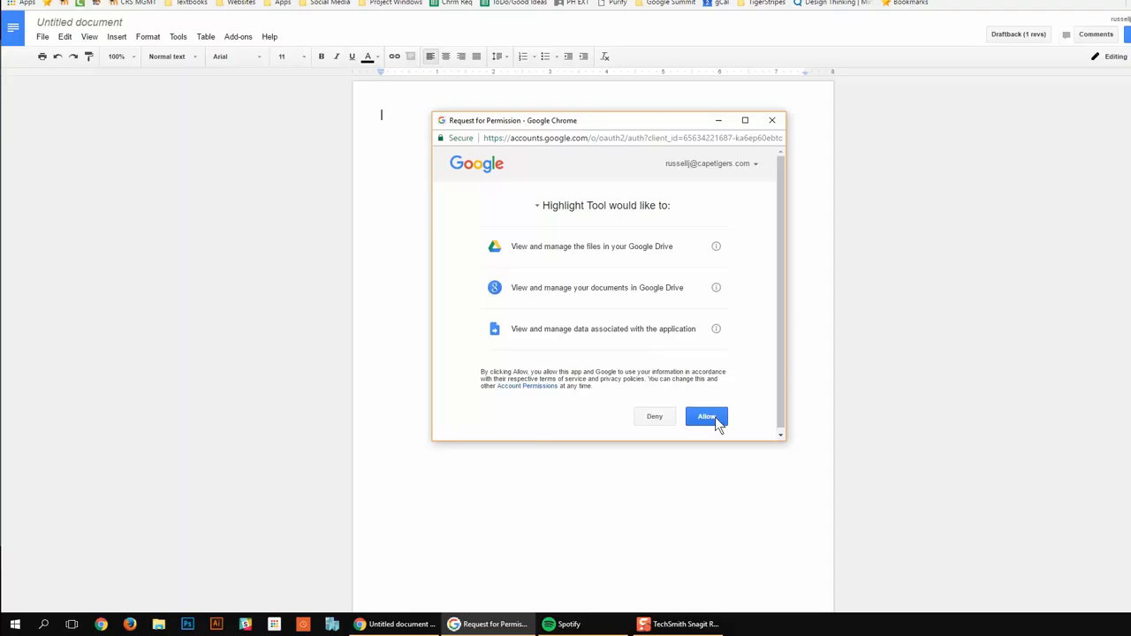
click(706, 416)
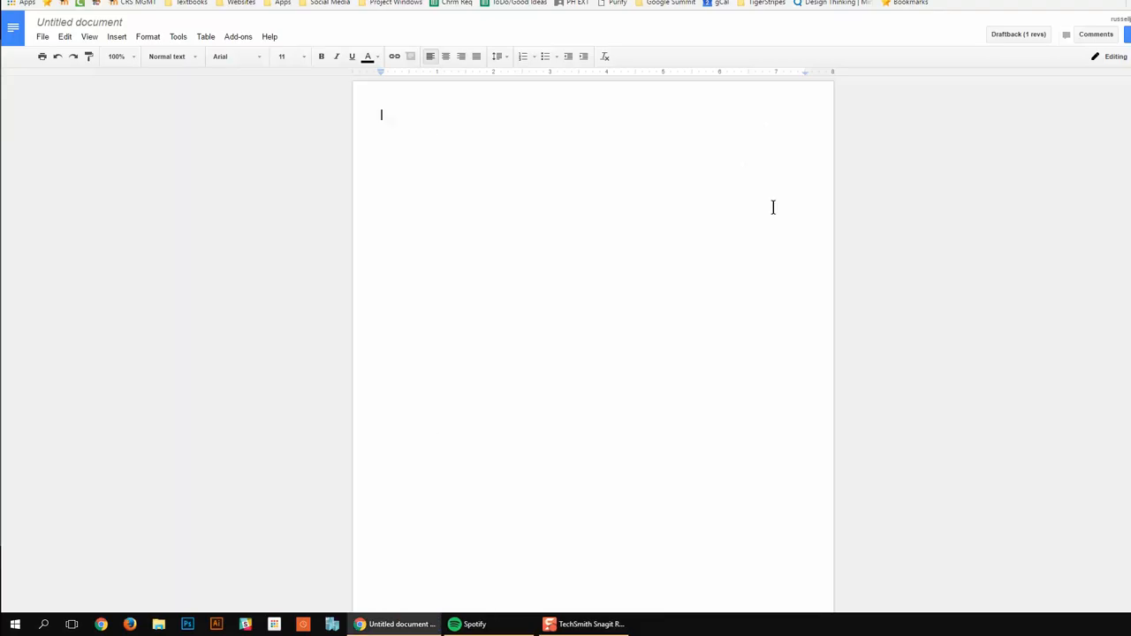
Step: Launch Highlight Tool from the Add-ons menu to show its highlighter sidebar
click(238, 36)
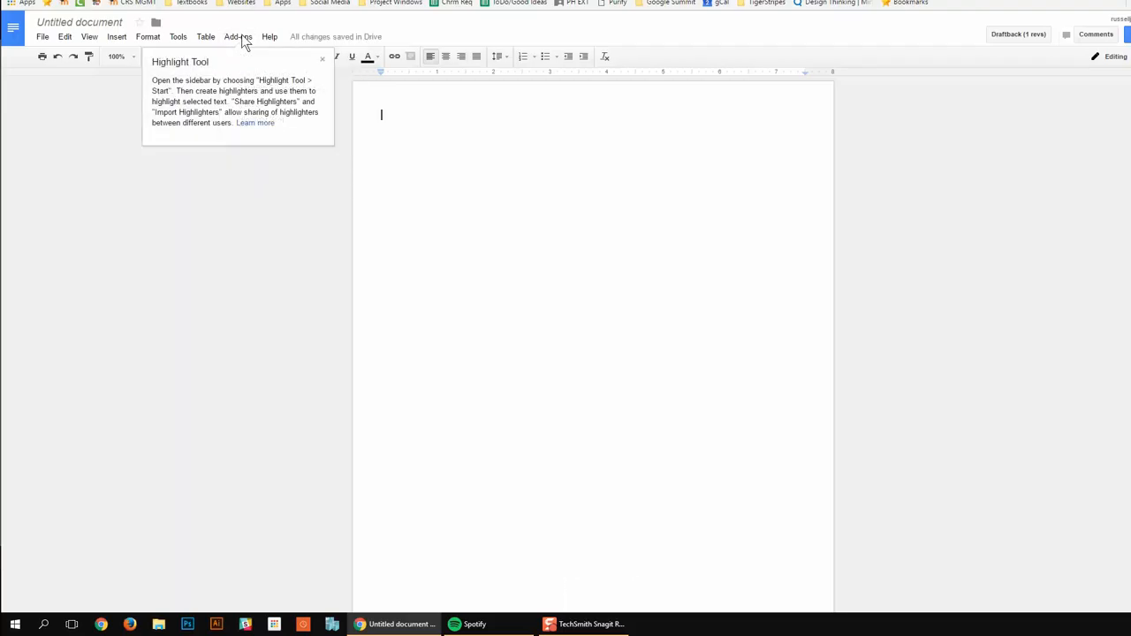
click(238, 36)
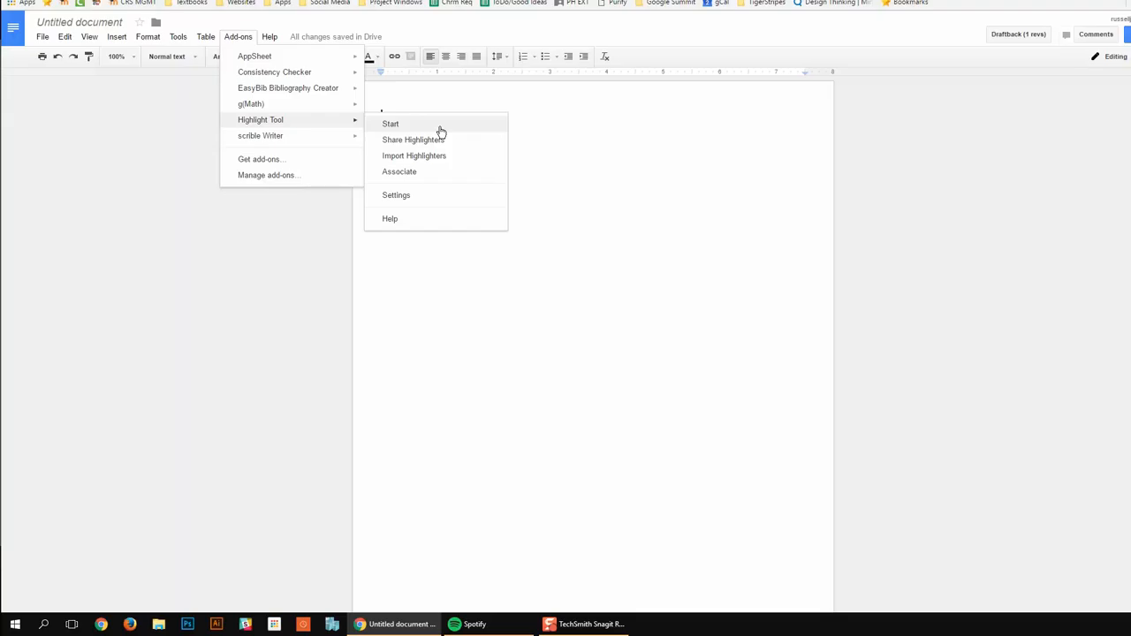
click(391, 124)
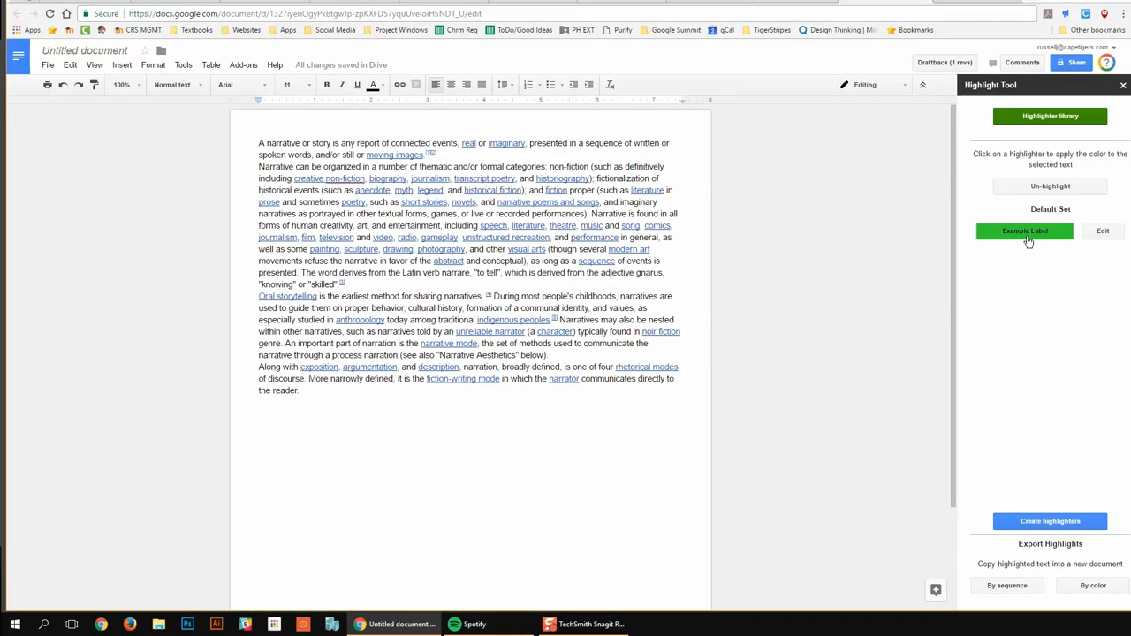
Step: Highlight 'narratives as portrayed in other textual forms, games' green, then edit Example Label
click(1024, 230)
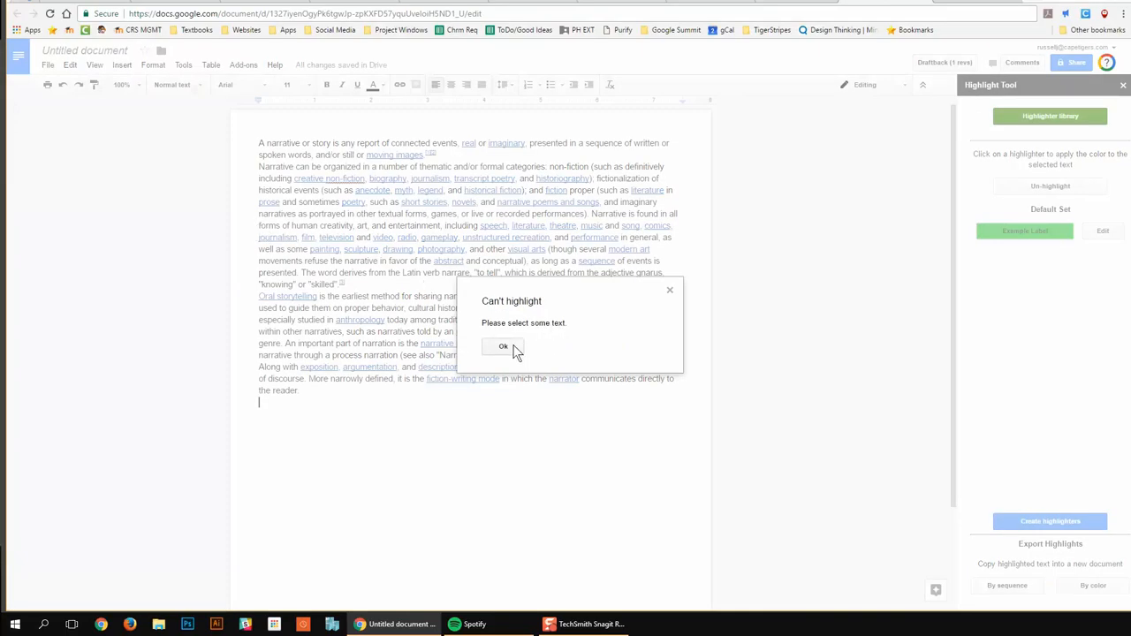
click(504, 345)
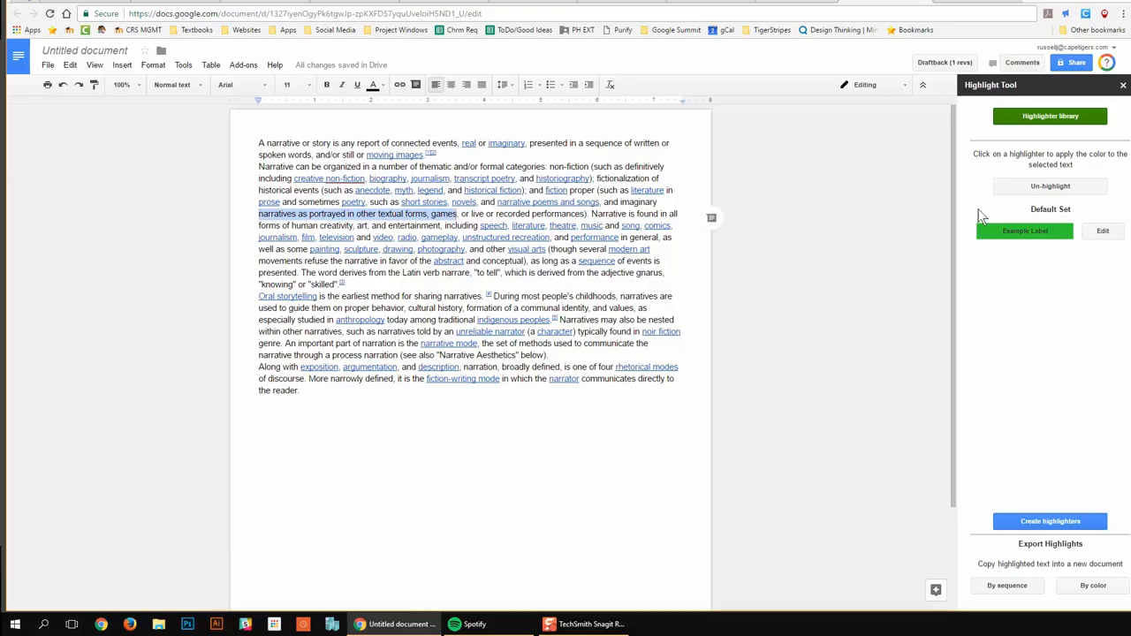
click(1024, 231)
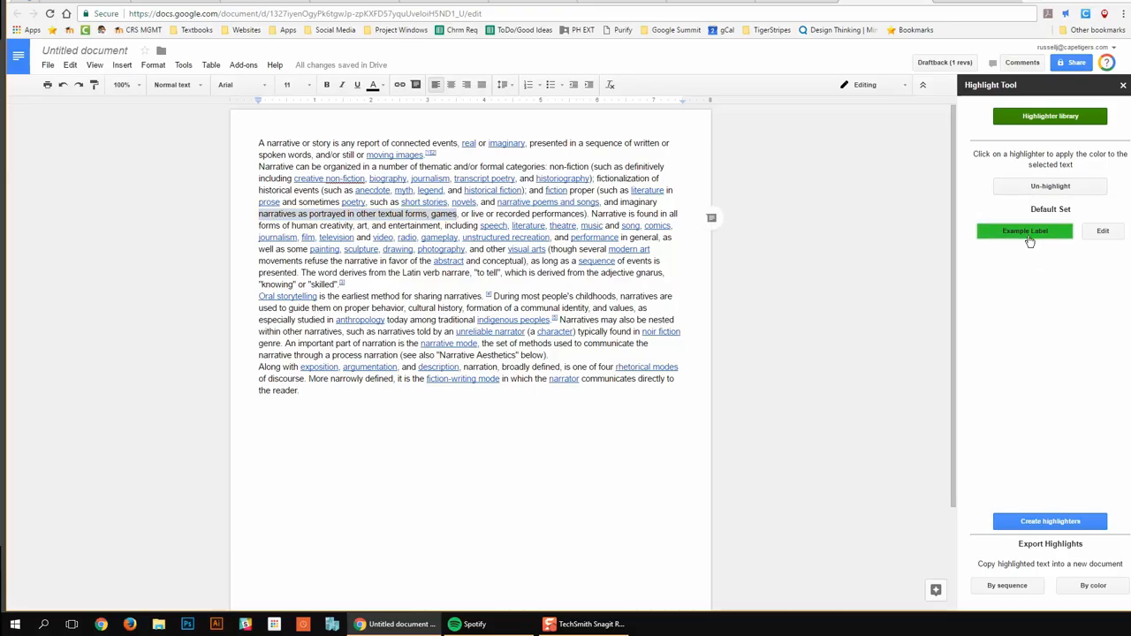
click(1024, 230)
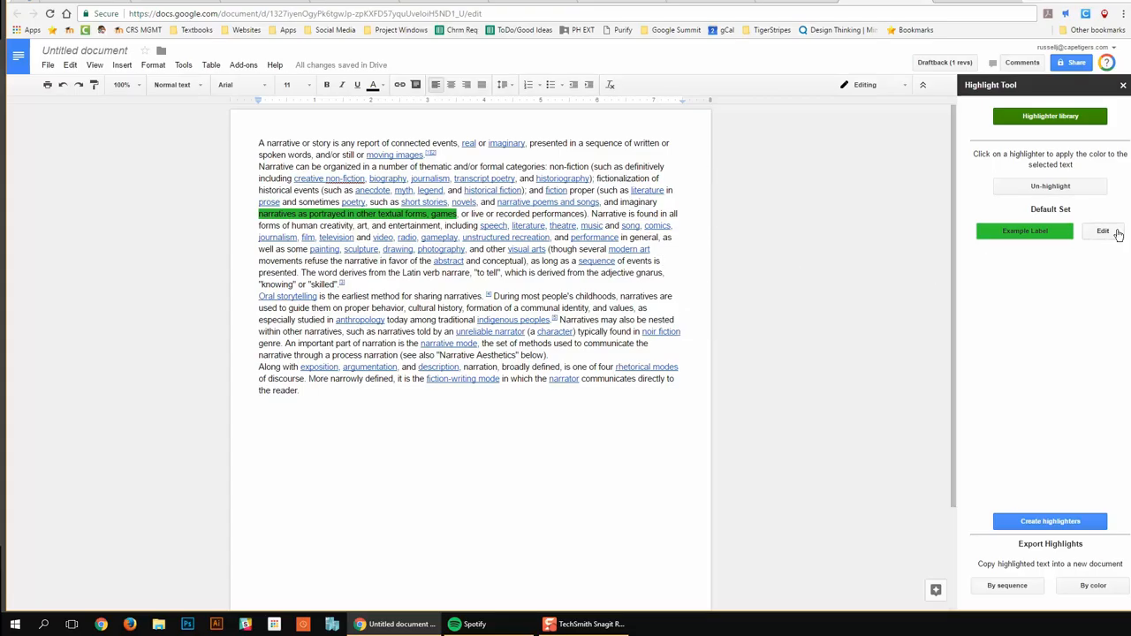
click(1103, 231)
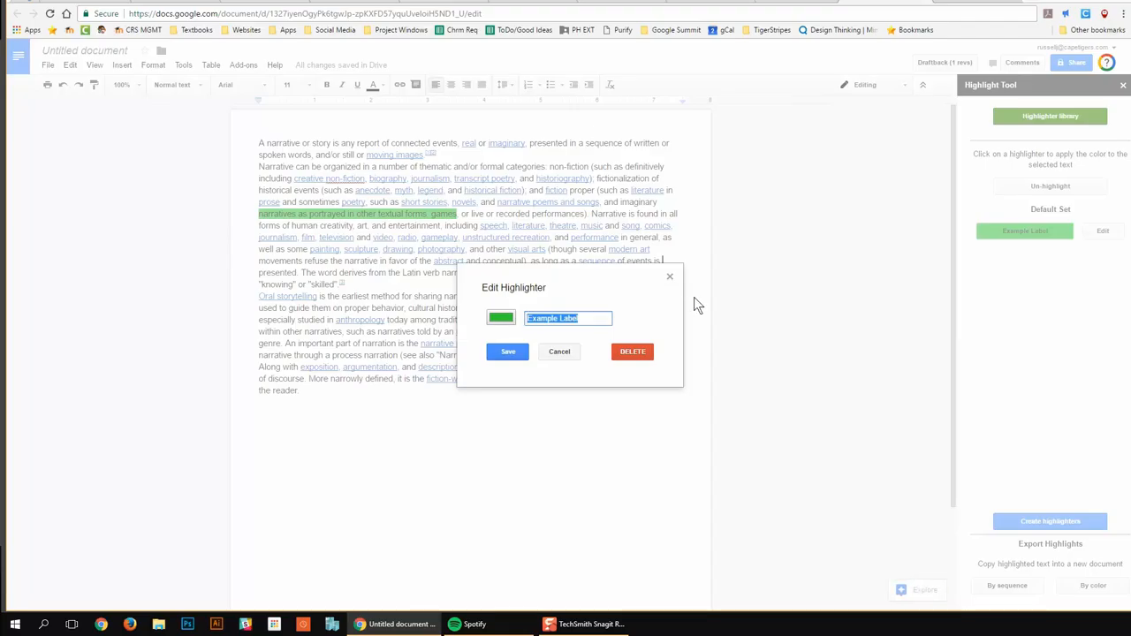
Step: Rename the green Example Label highlighter to 'metaphor' and save it
text(metha)
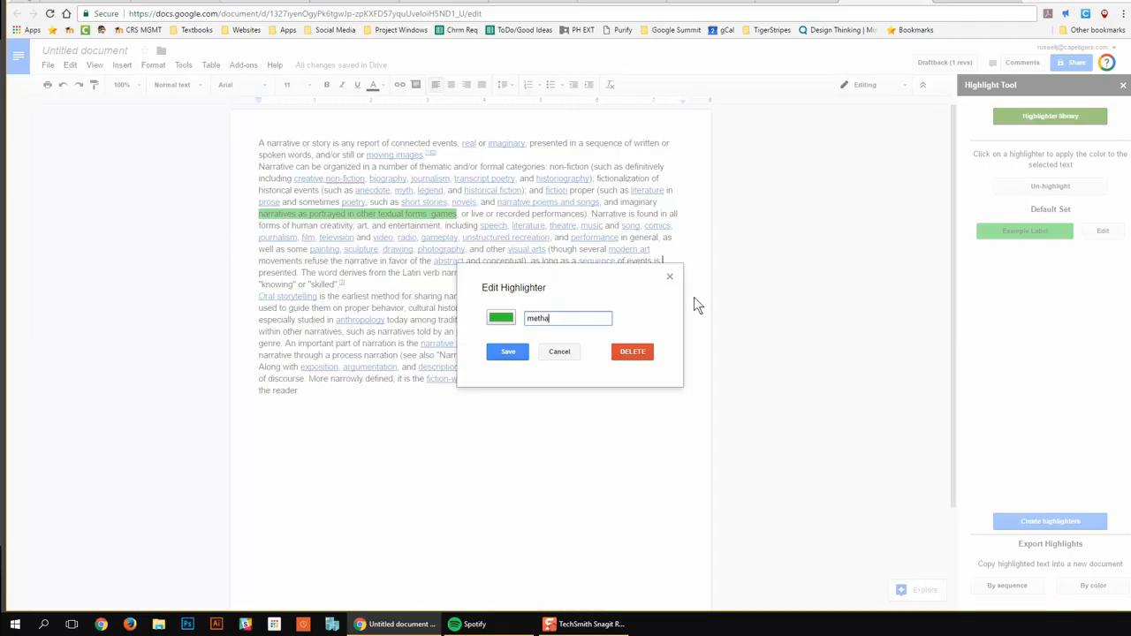
key(BackSpace)
text(aphor)
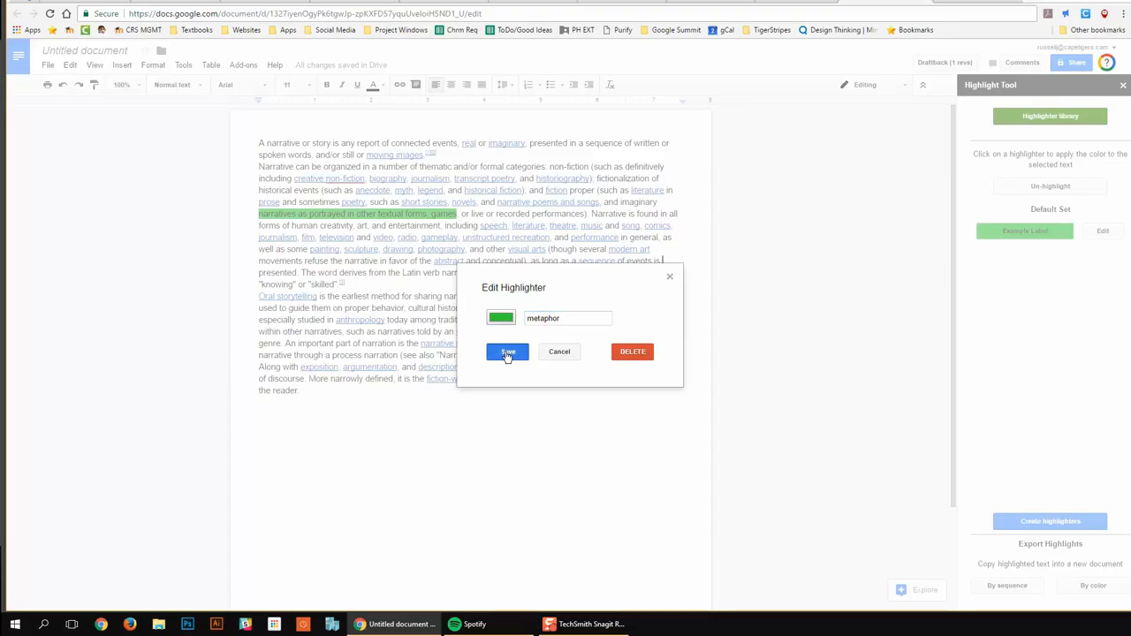
click(507, 352)
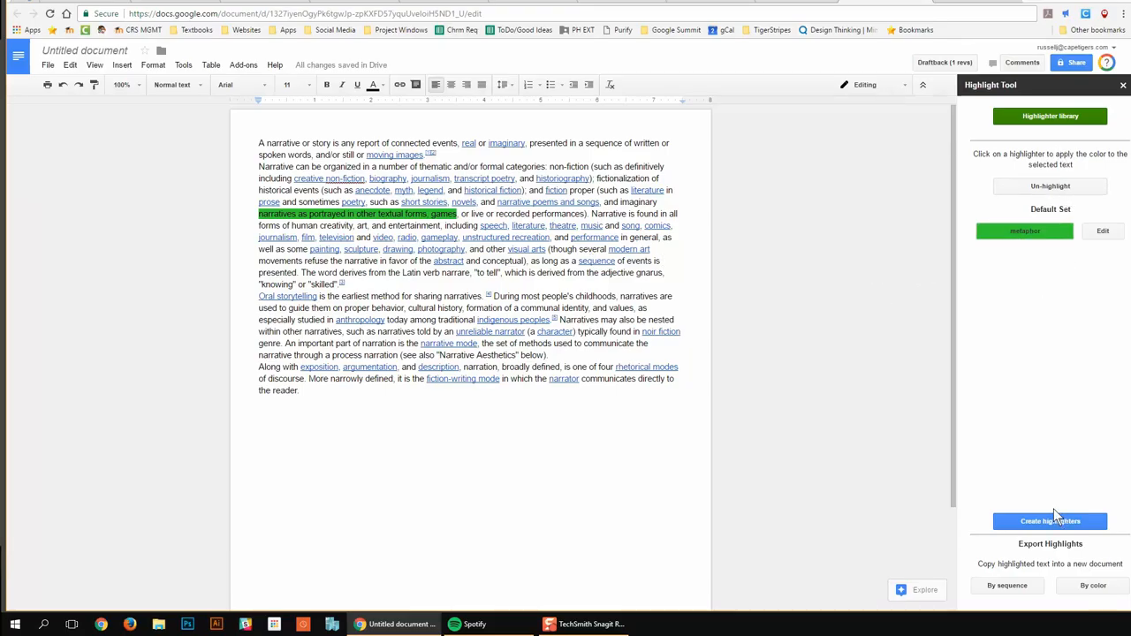
click(1049, 521)
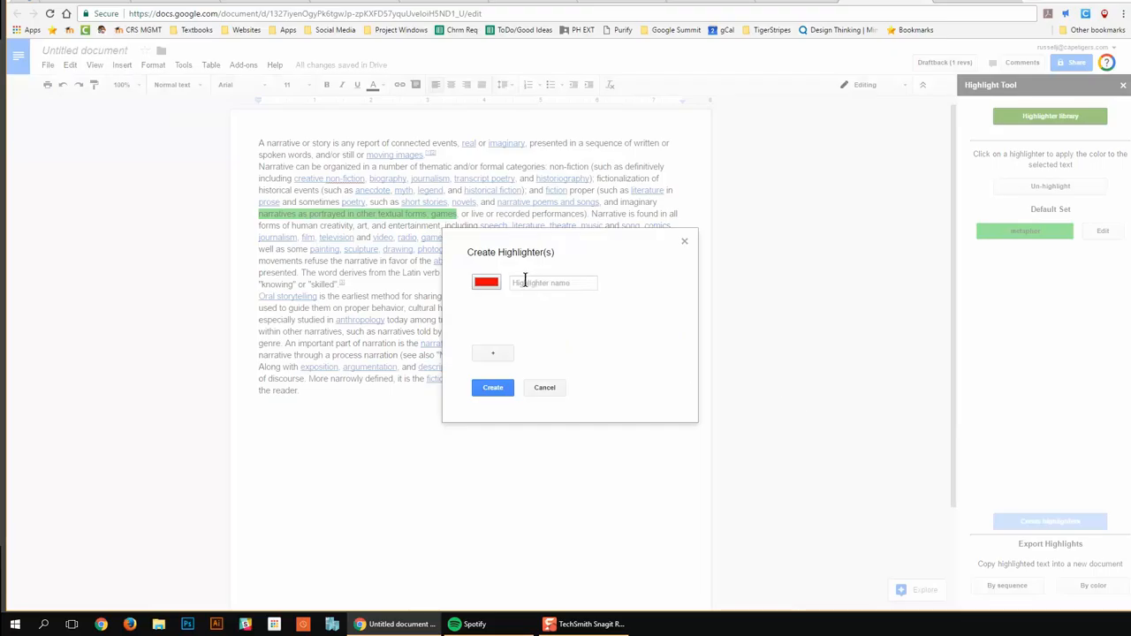
click(486, 281)
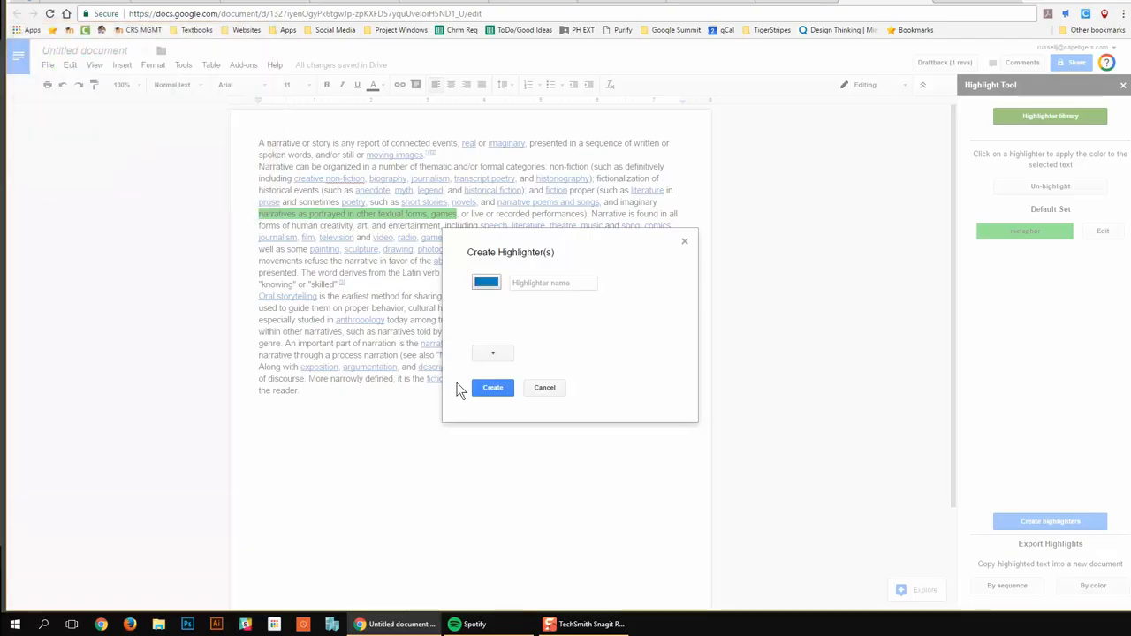
click(492, 388)
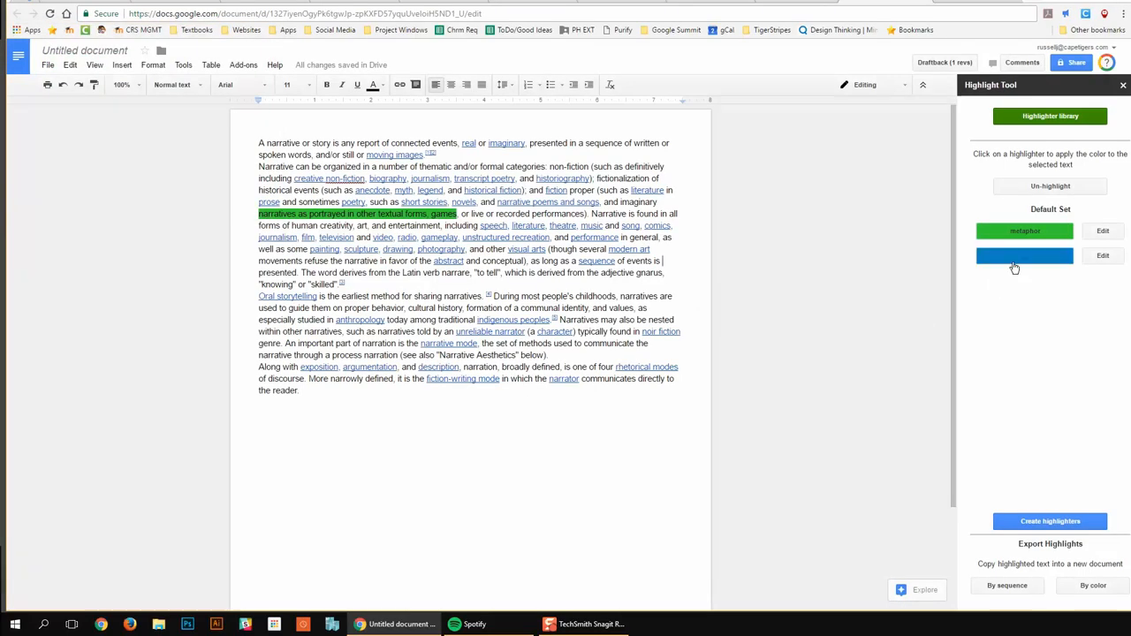
click(1103, 256)
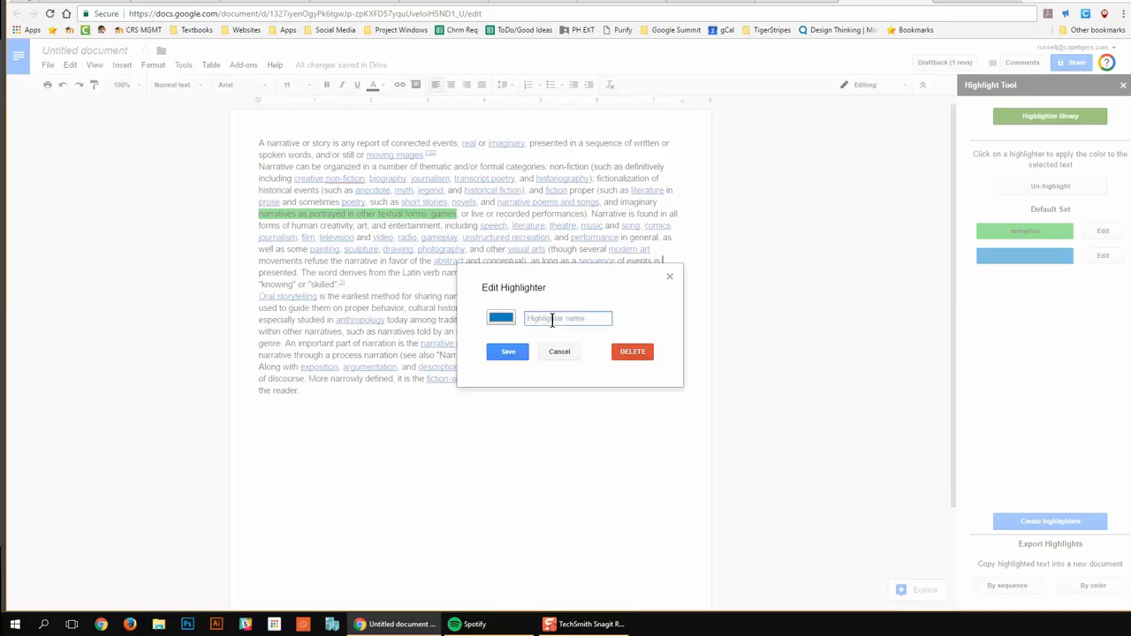
text(h)
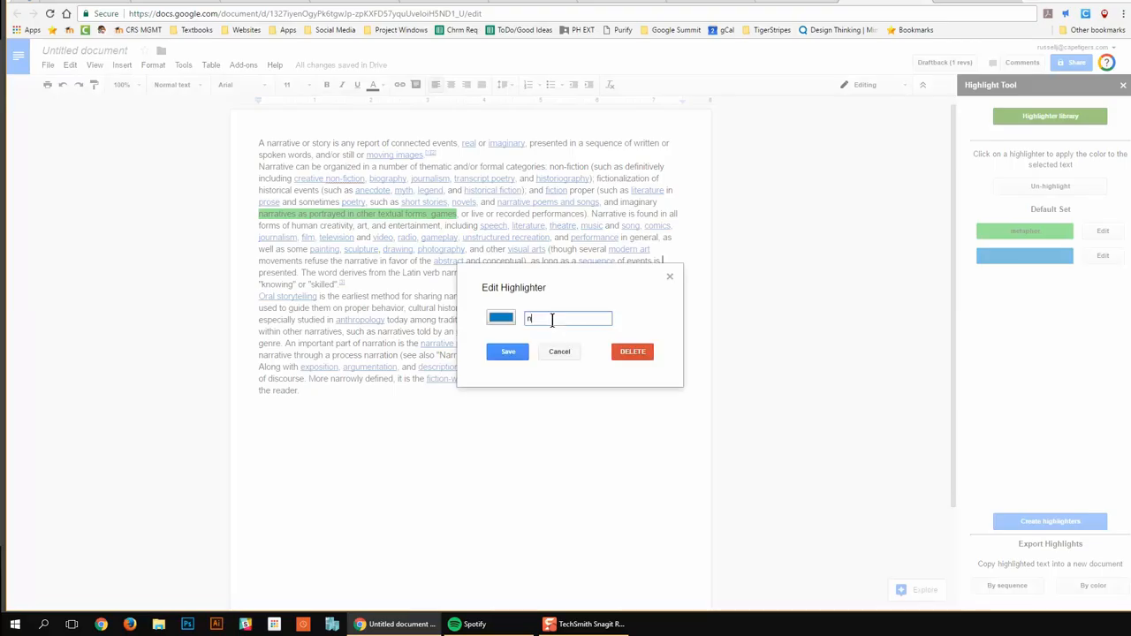
click(507, 350)
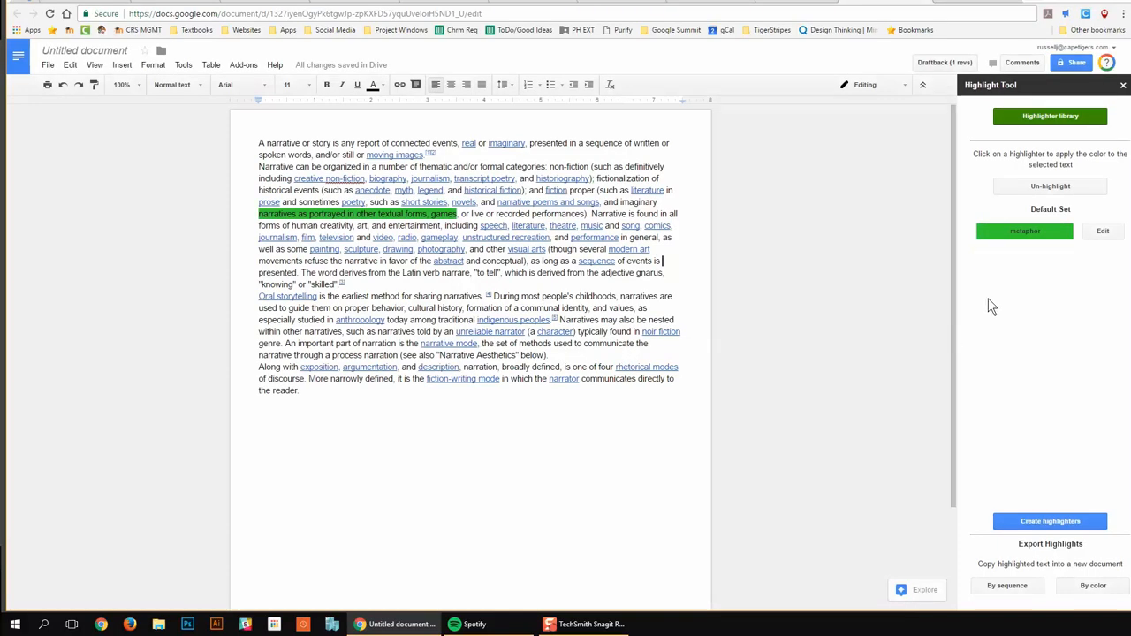
mouse_move(1084, 495)
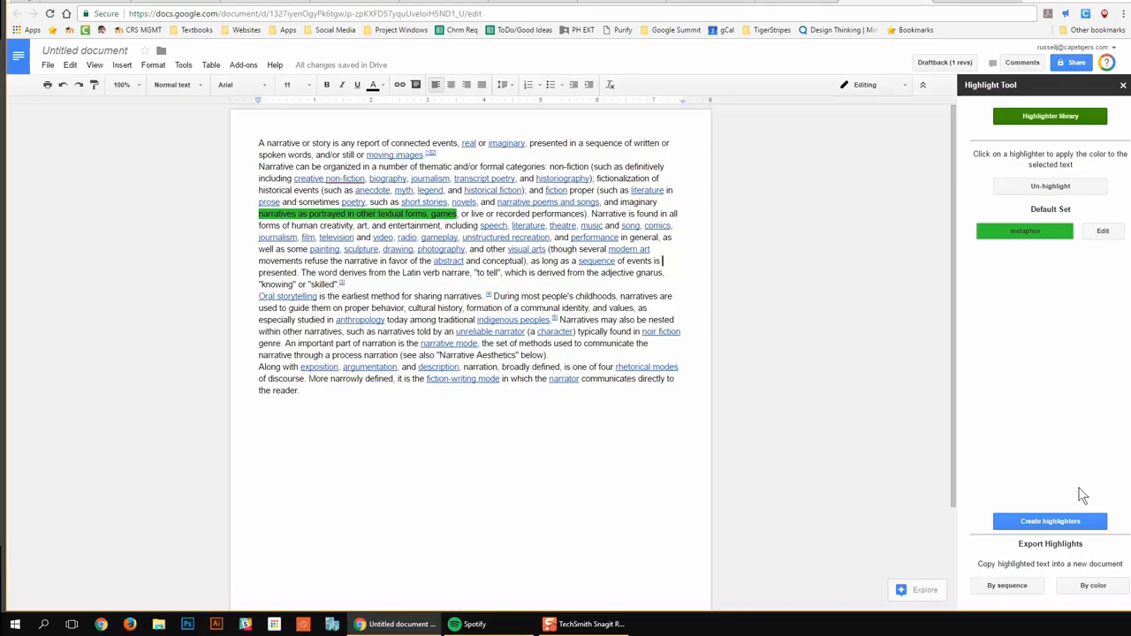
click(1050, 521)
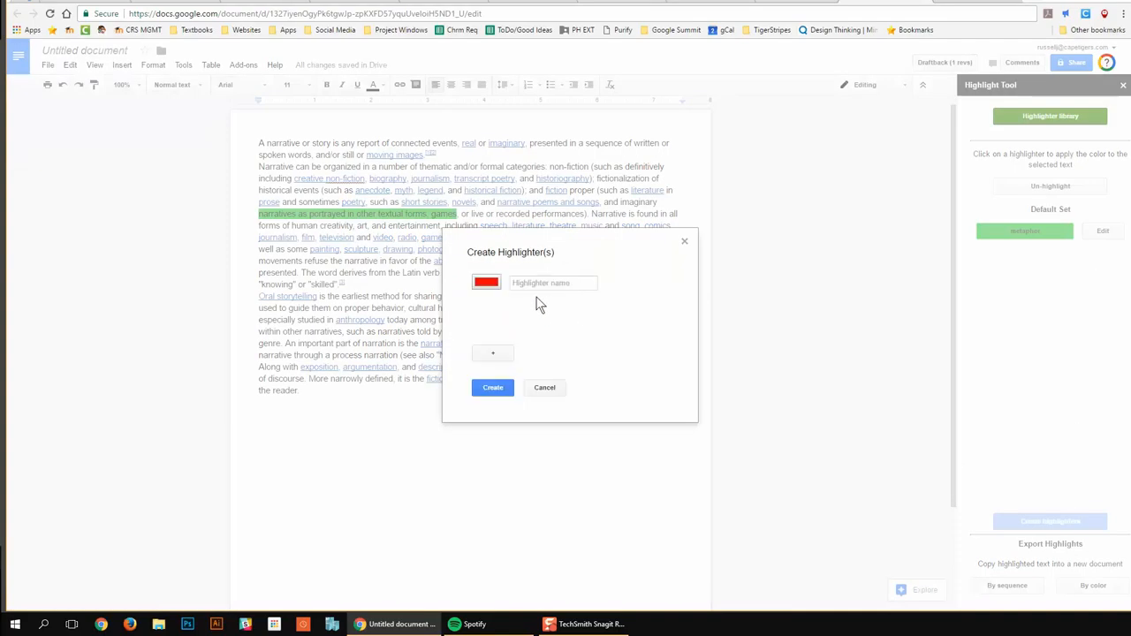
Step: Create a blue 'noun' highlighter and select the word 'narratives' in the second paragraph
click(486, 282)
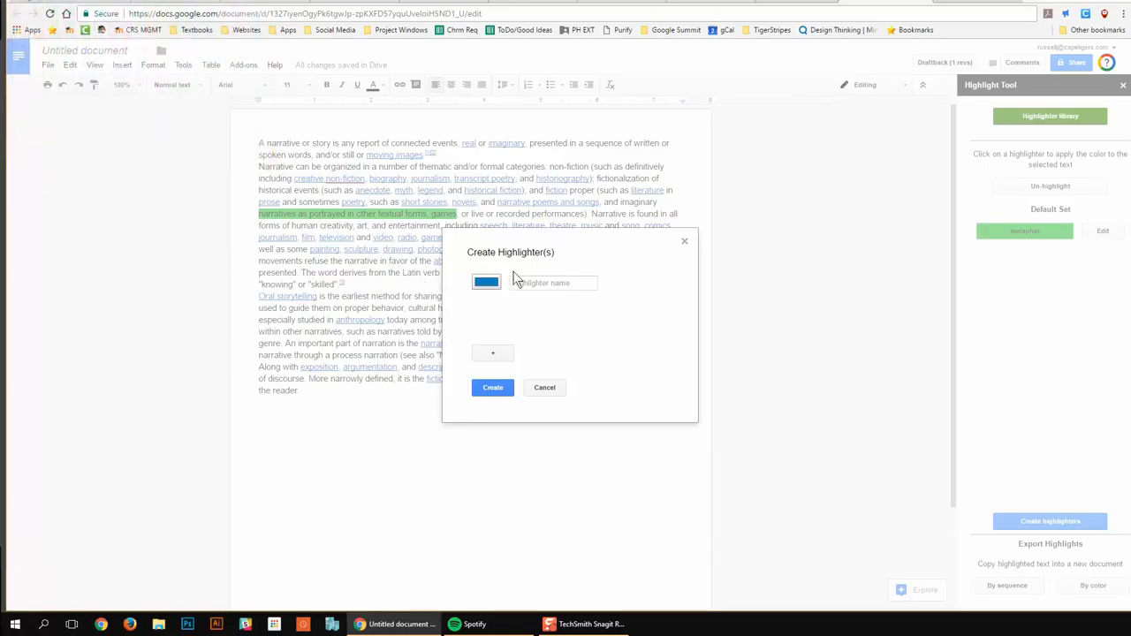
text(noun)
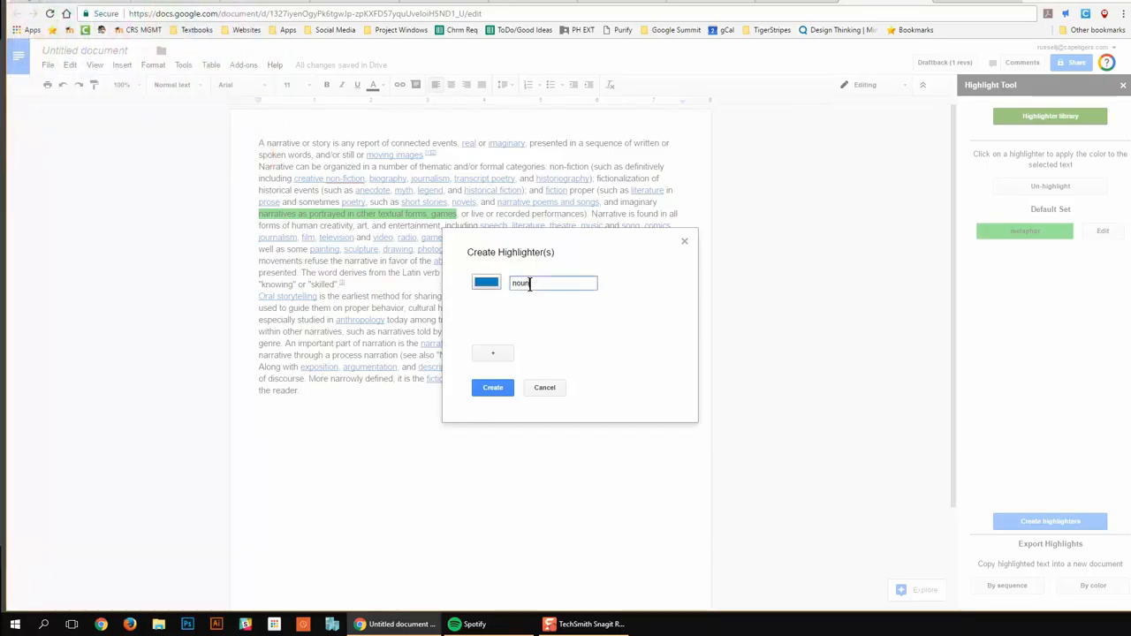
click(492, 387)
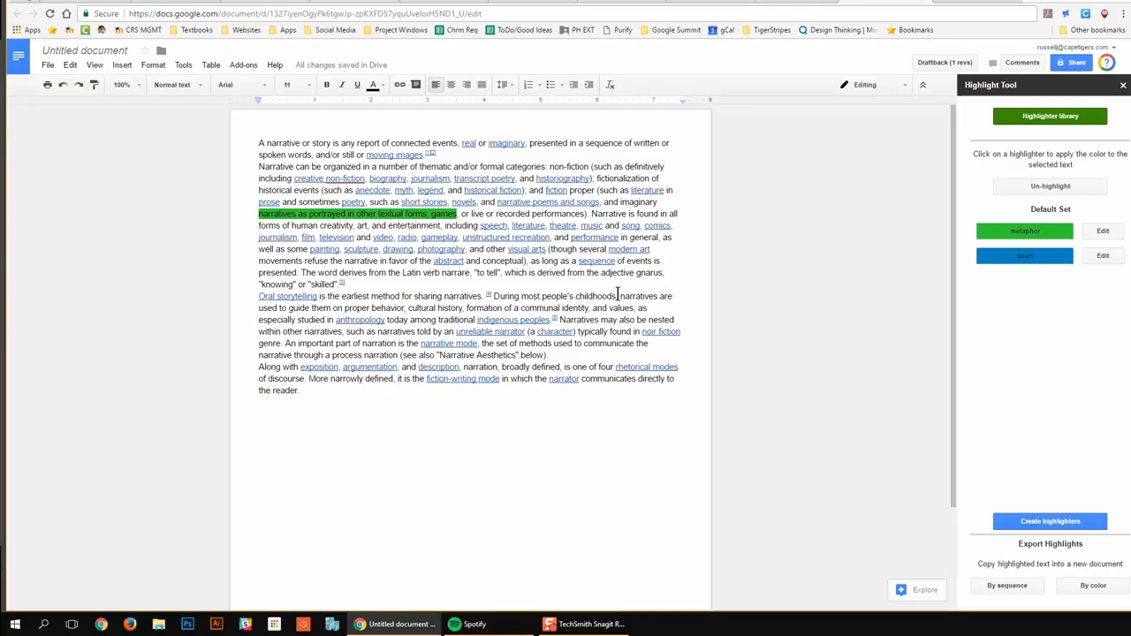
double_click(638, 296)
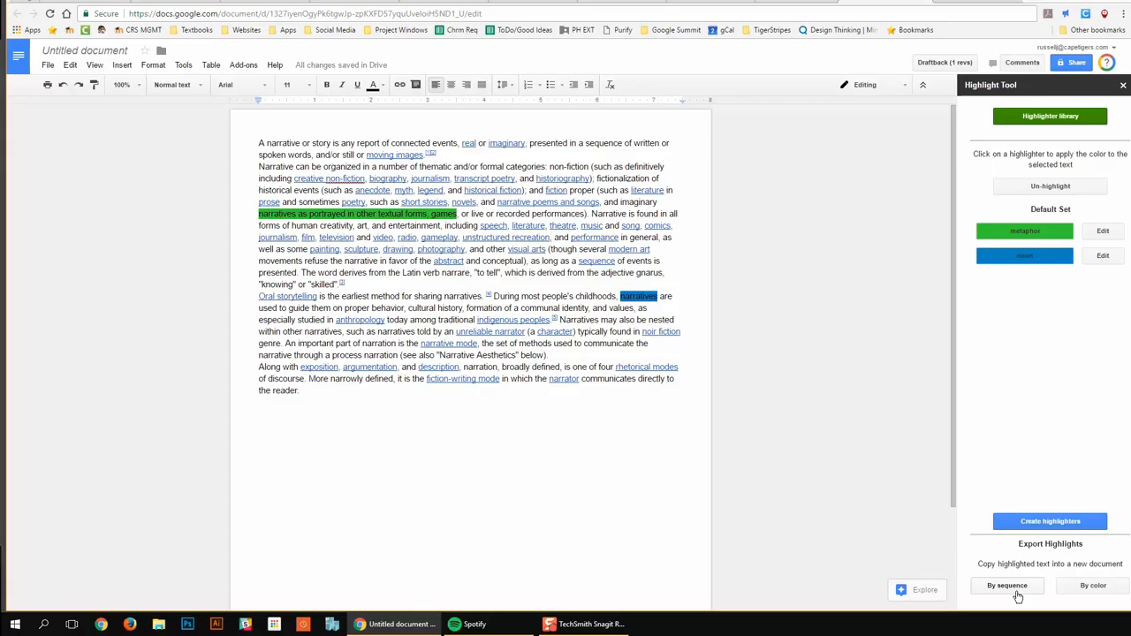
click(1006, 586)
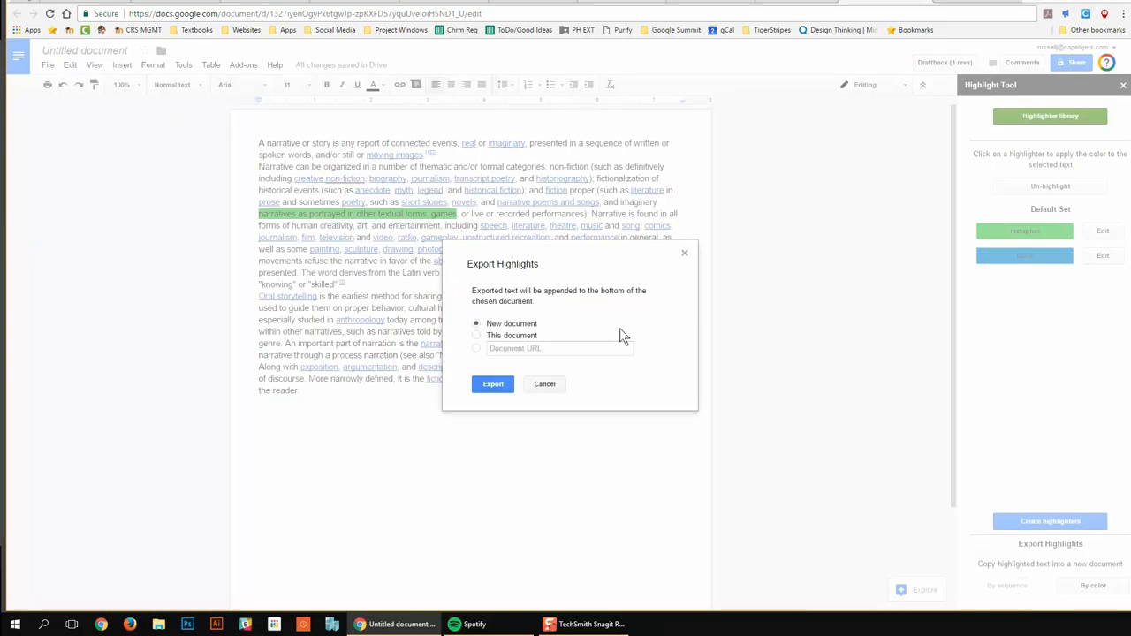
mouse_move(557, 303)
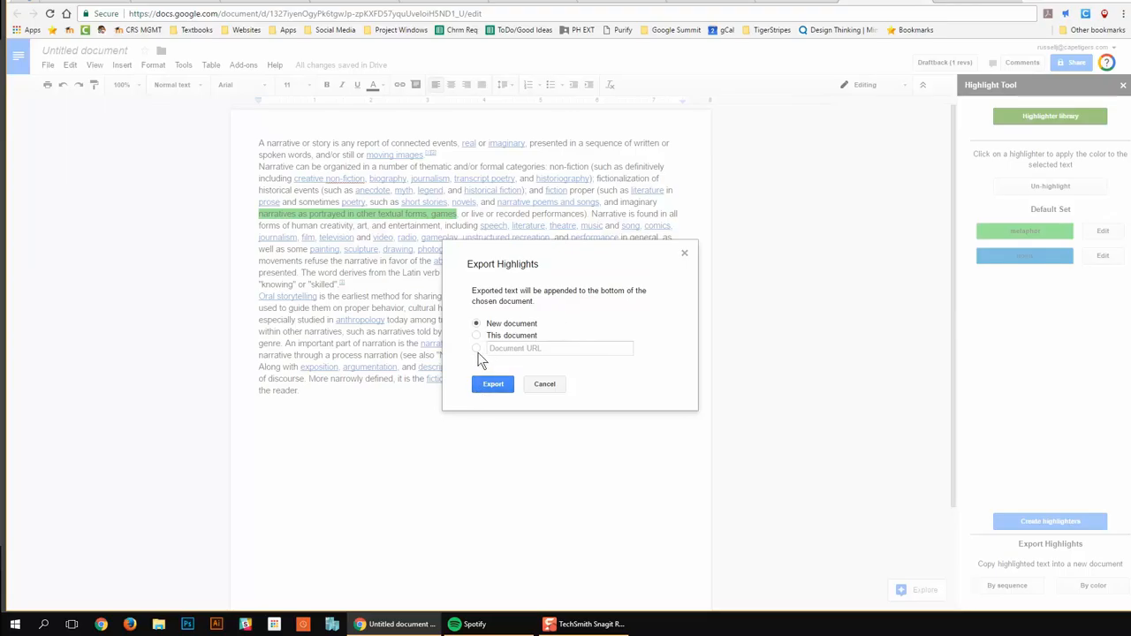
click(476, 348)
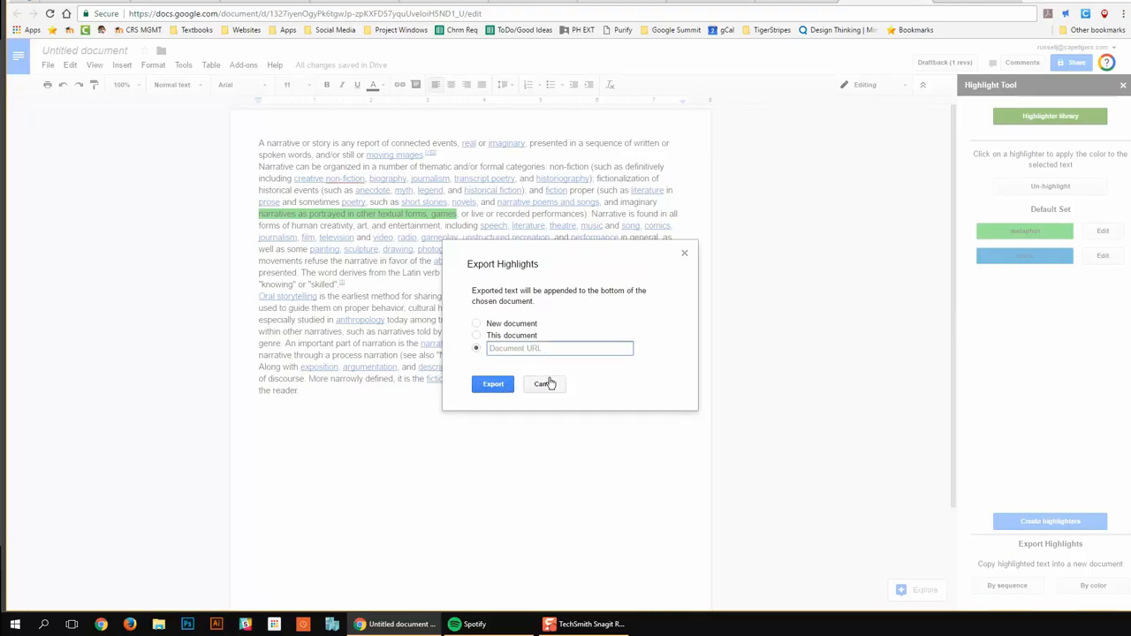
click(243, 65)
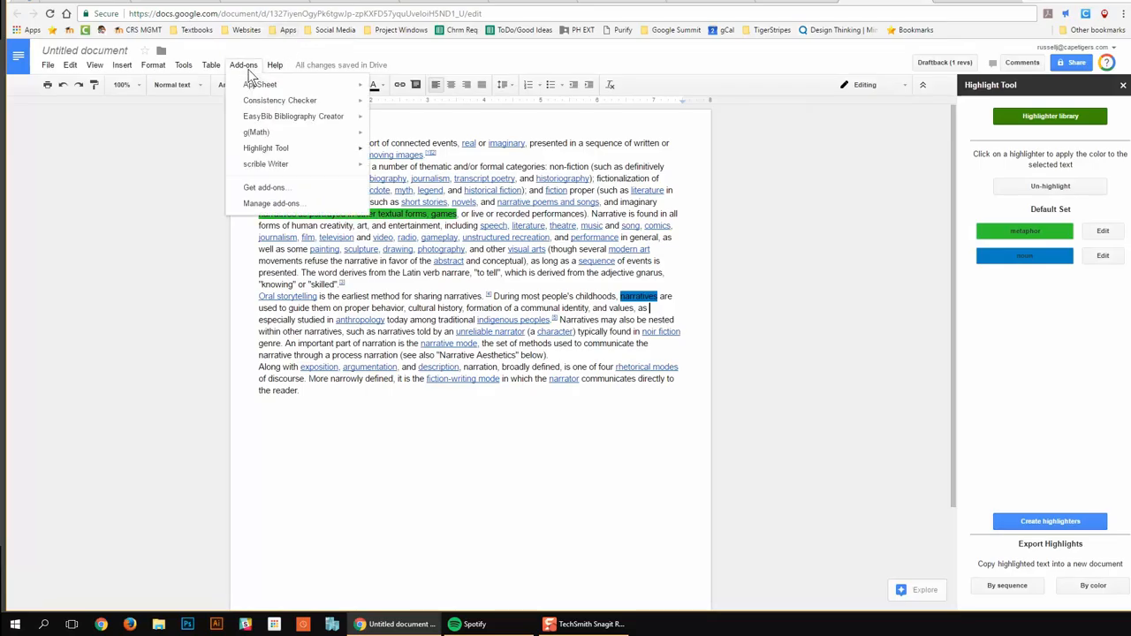
Step: Run Highlight Tool's Share Highlighters to save the set as a separate document
click(266, 148)
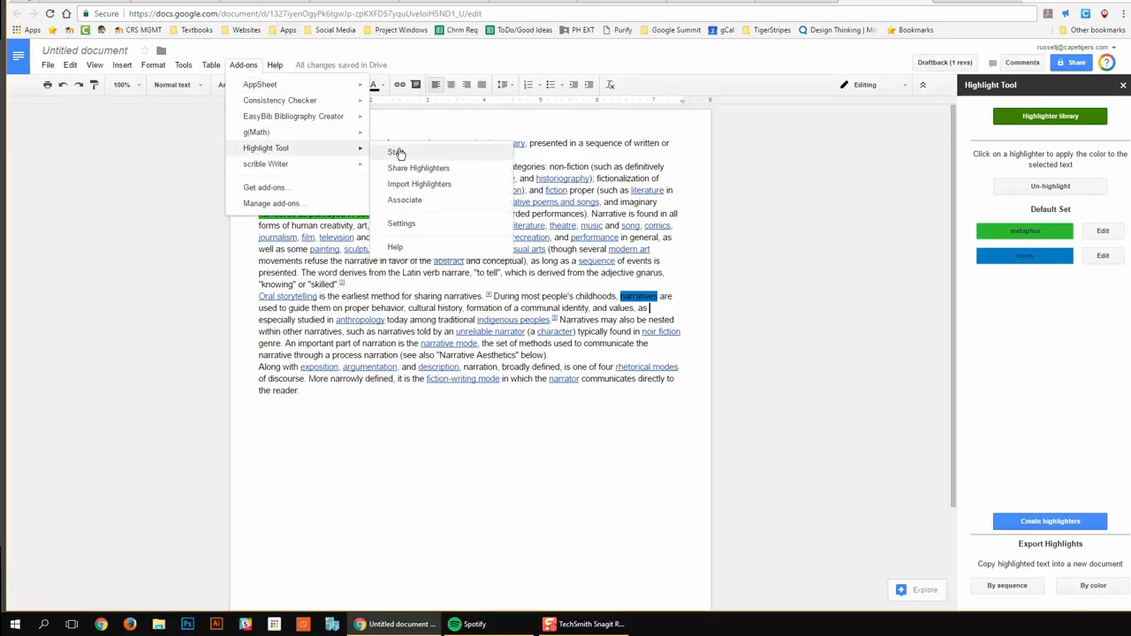
mouse_move(444, 168)
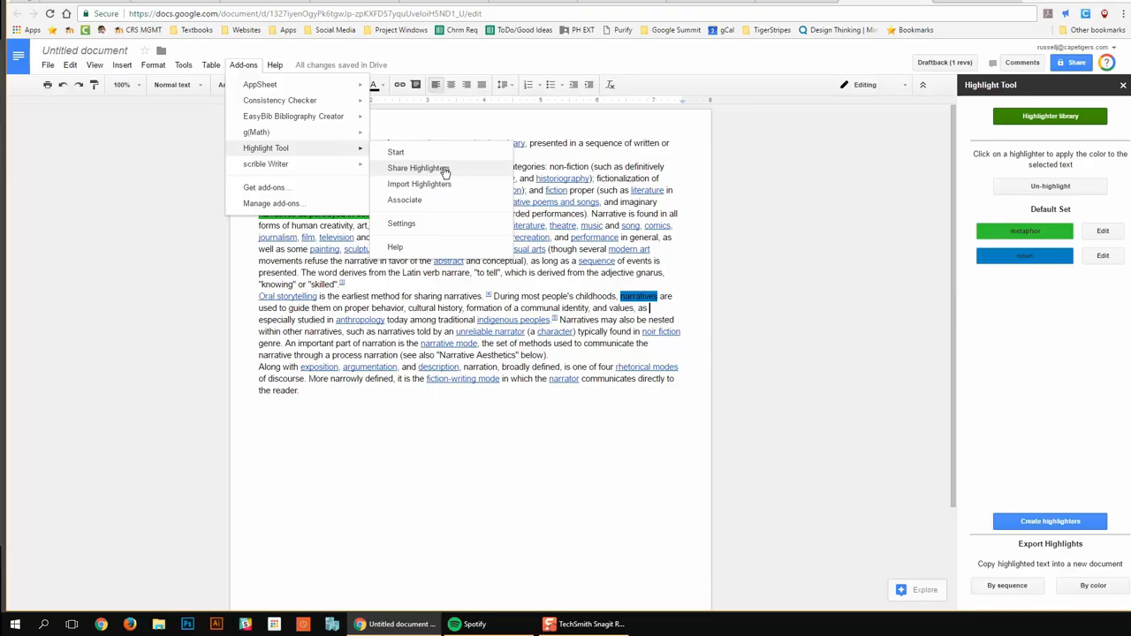
click(418, 168)
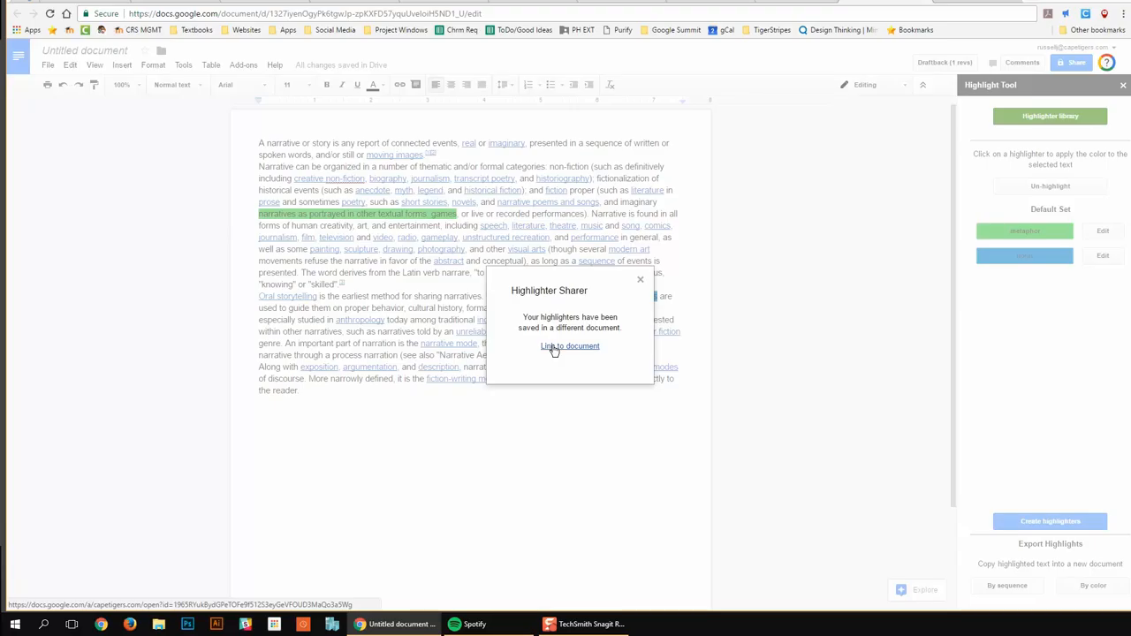
Step: Open the linked 'Highlighter Key Template' document listing the metaphor and noun colours
click(569, 346)
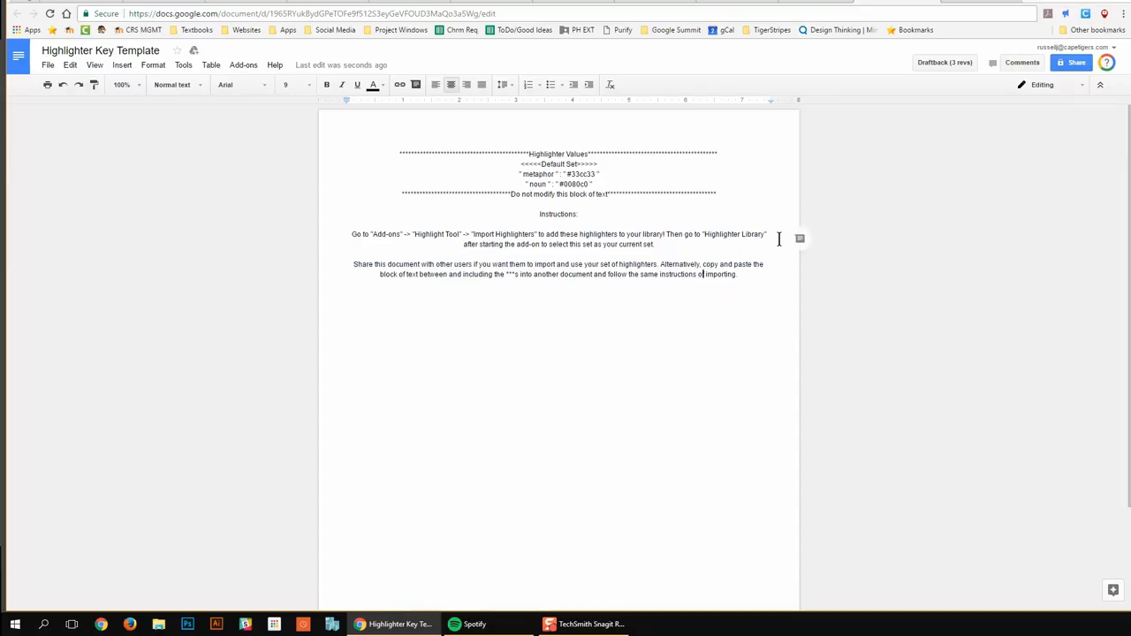
mouse_move(759, 207)
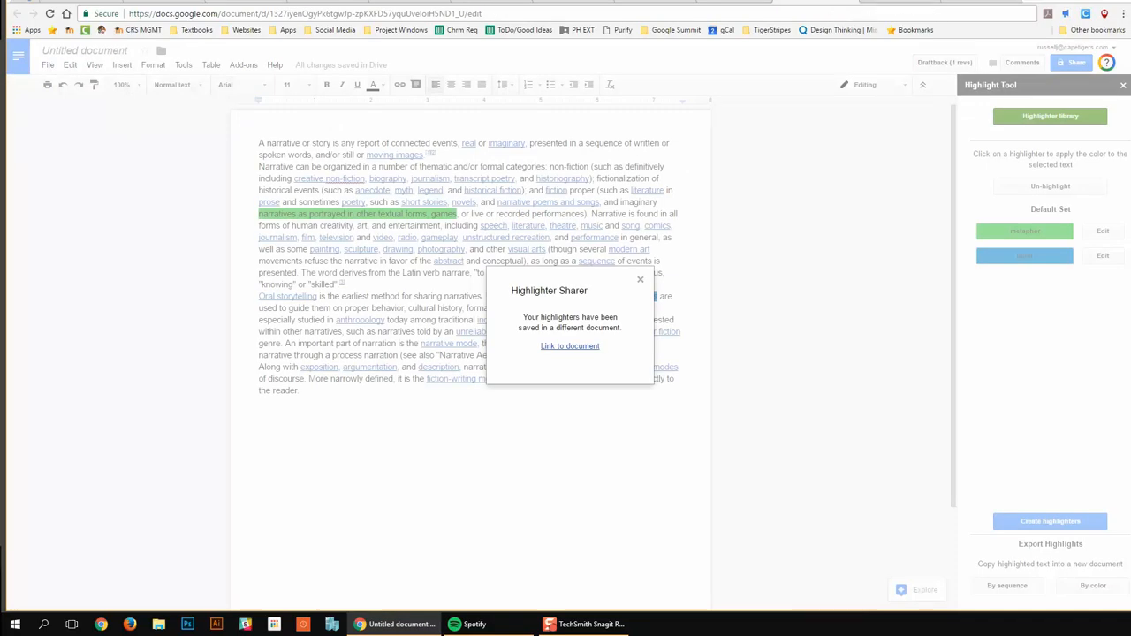
click(569, 345)
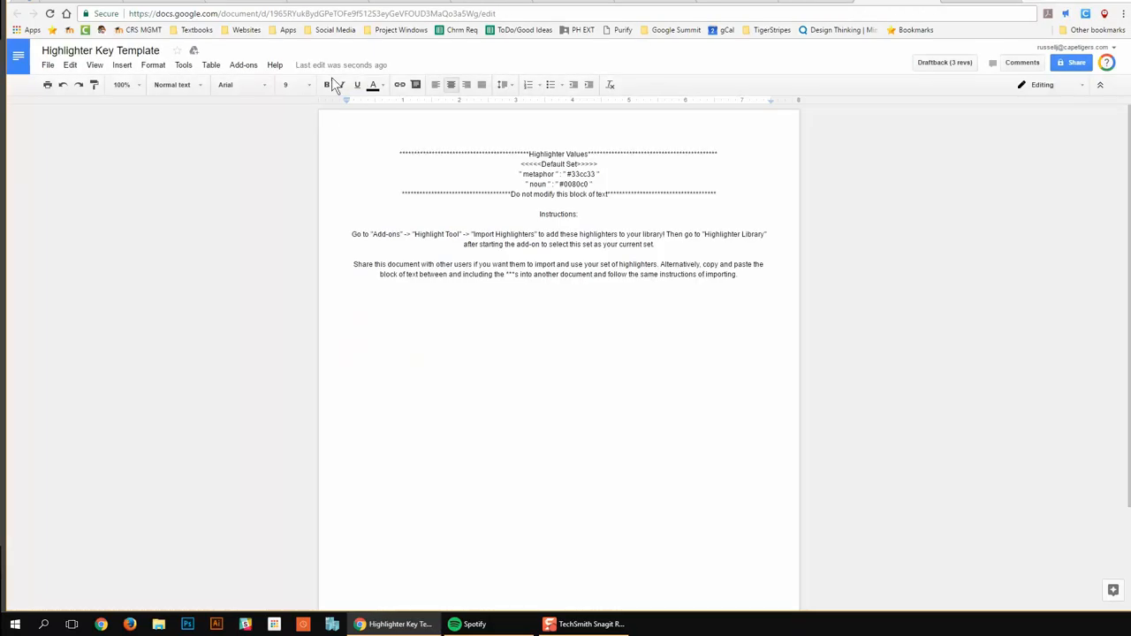
click(243, 65)
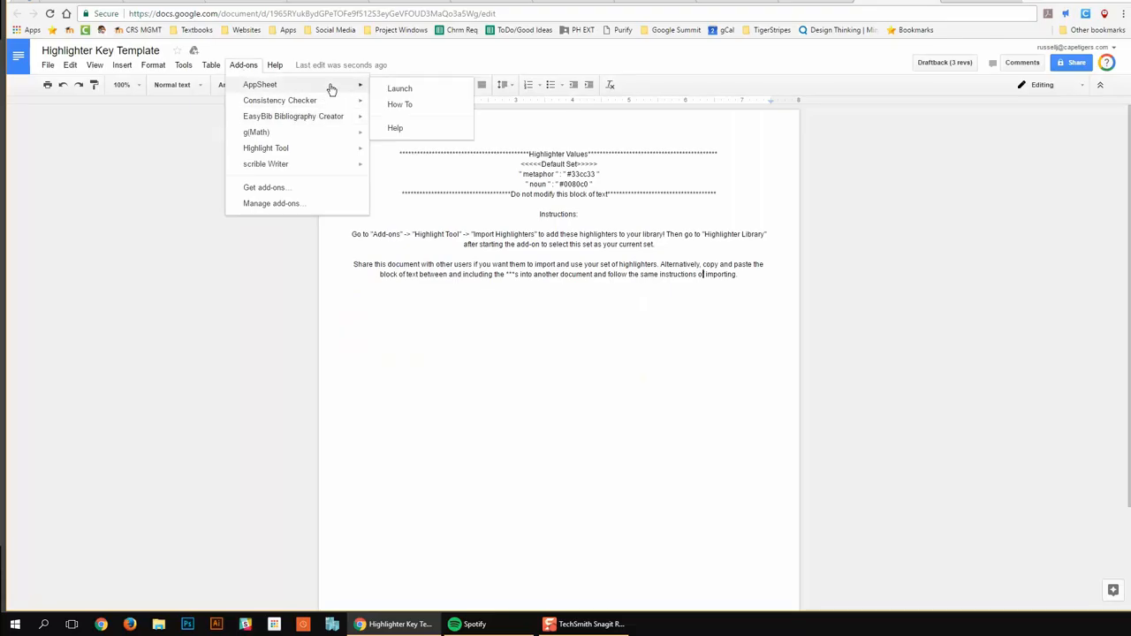
mouse_move(293, 116)
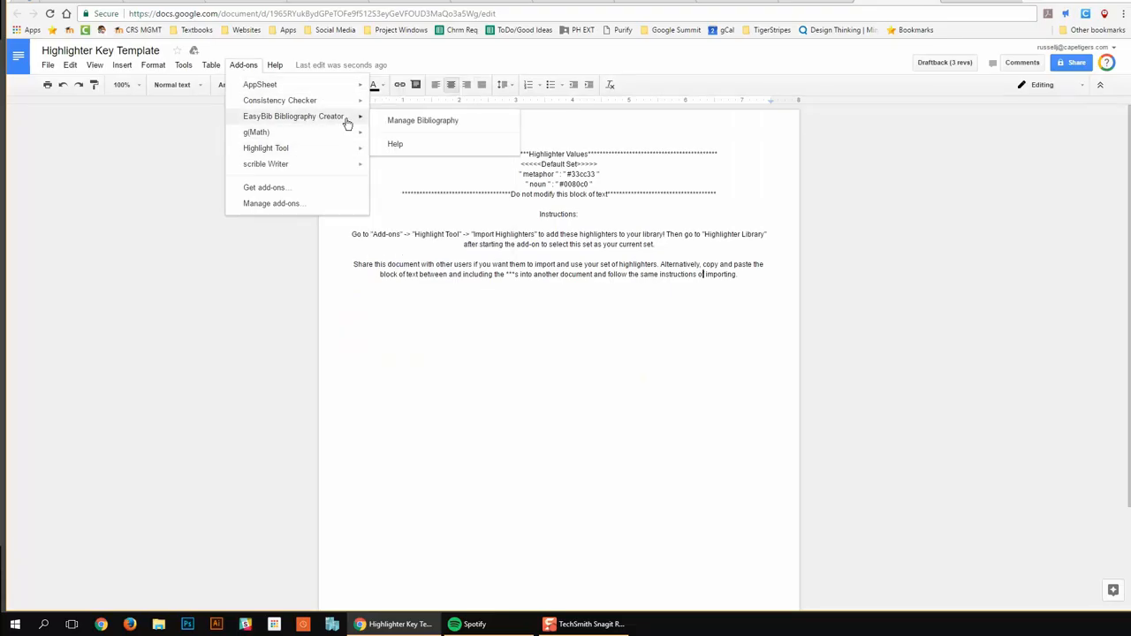
mouse_move(266, 147)
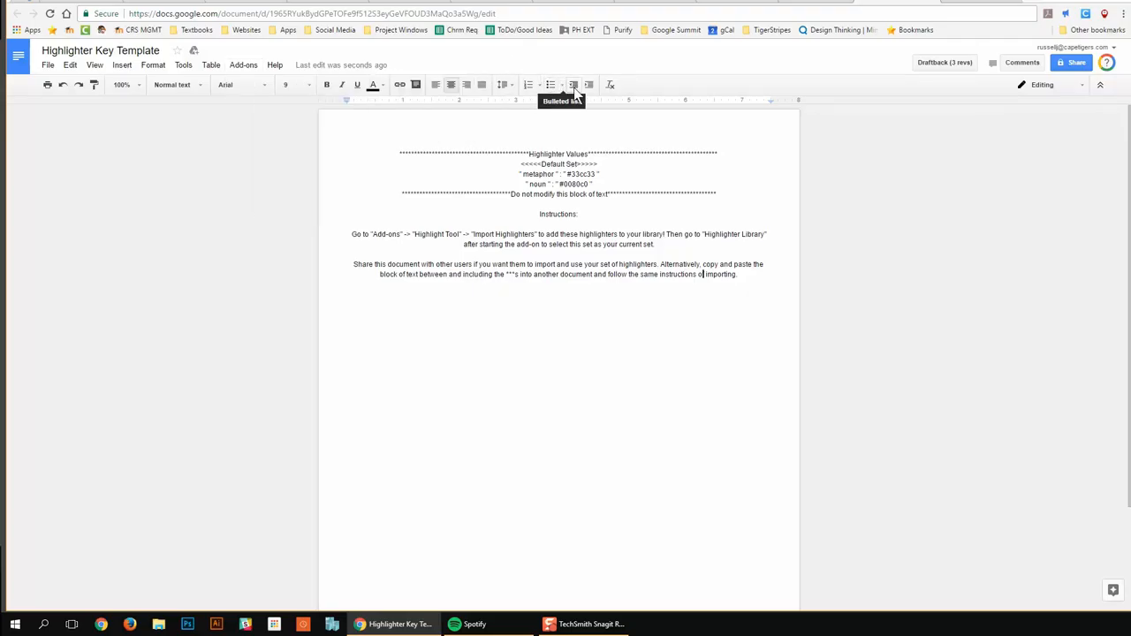
mouse_move(342, 55)
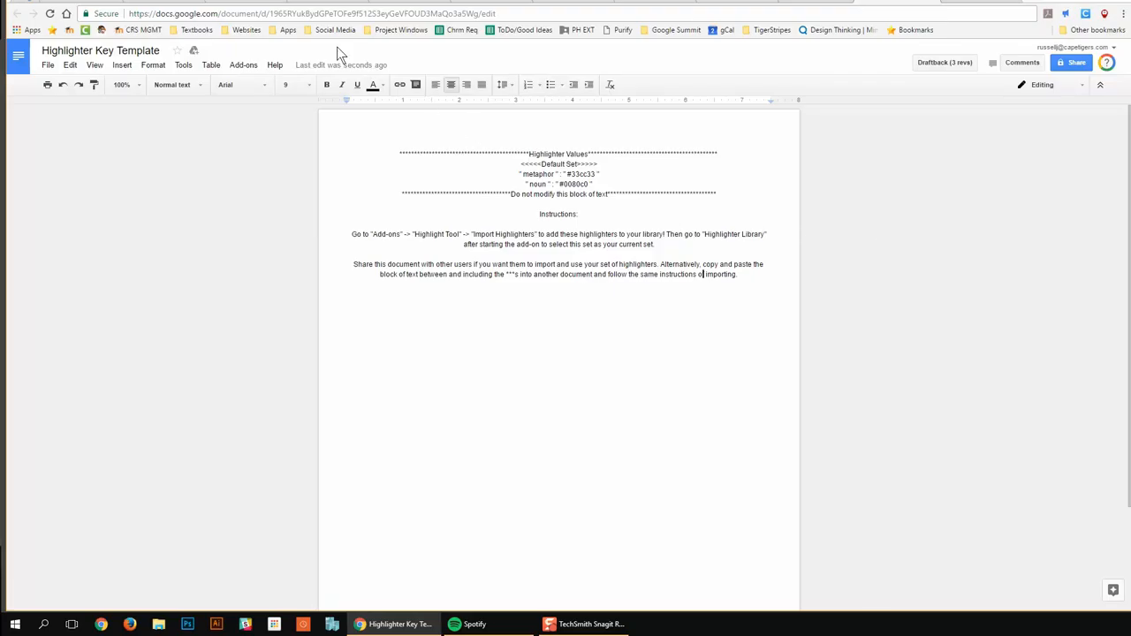
click(243, 64)
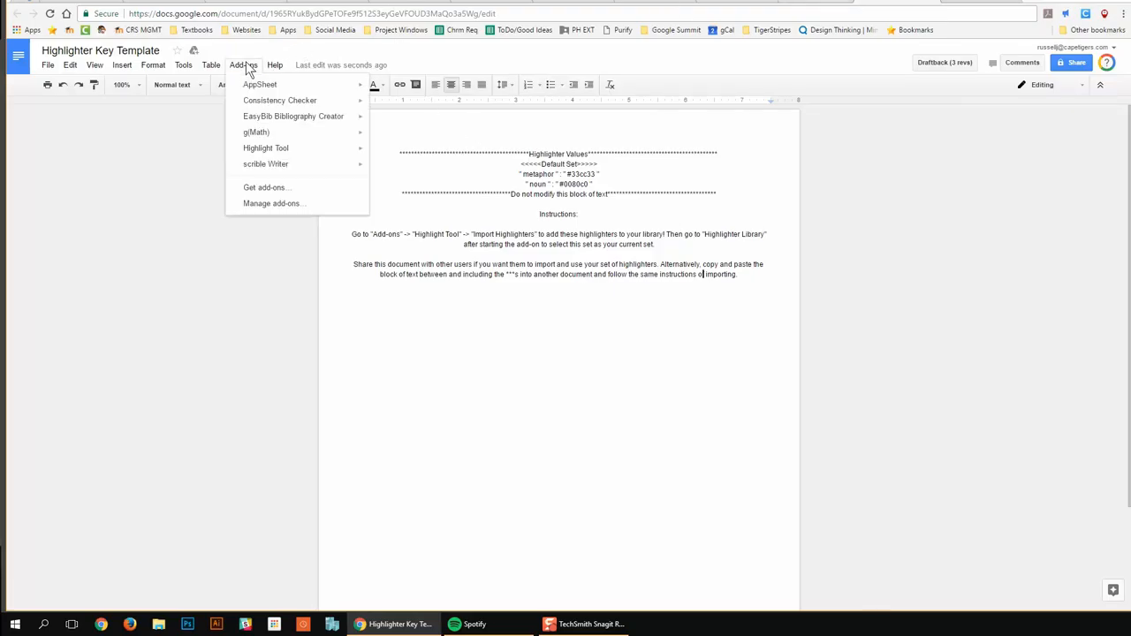
mouse_move(266, 188)
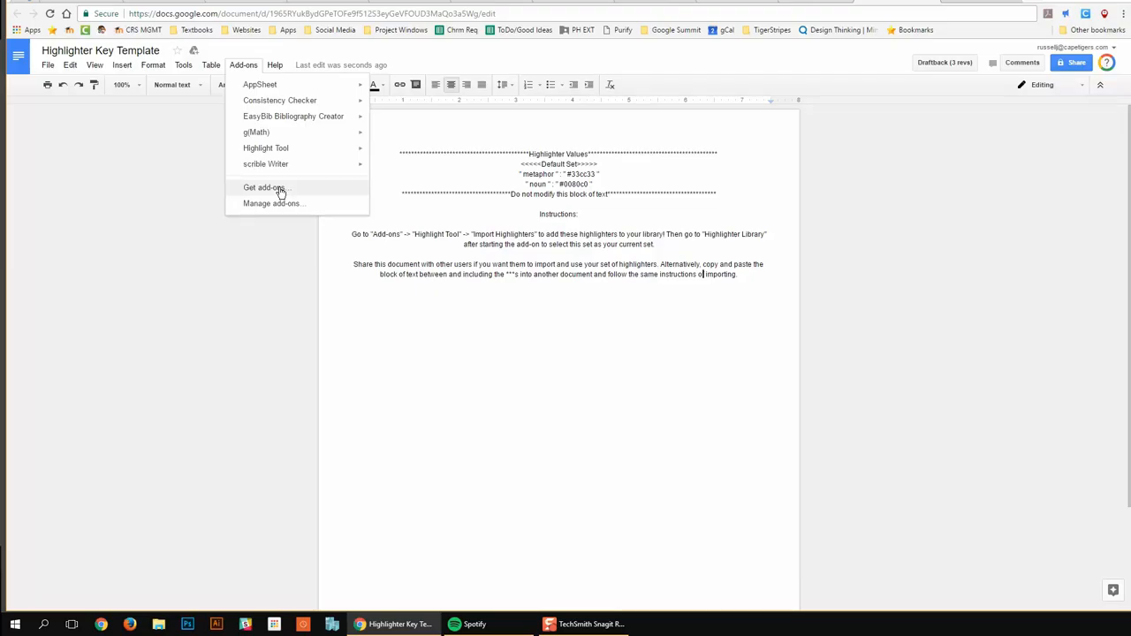
mouse_move(873, 184)
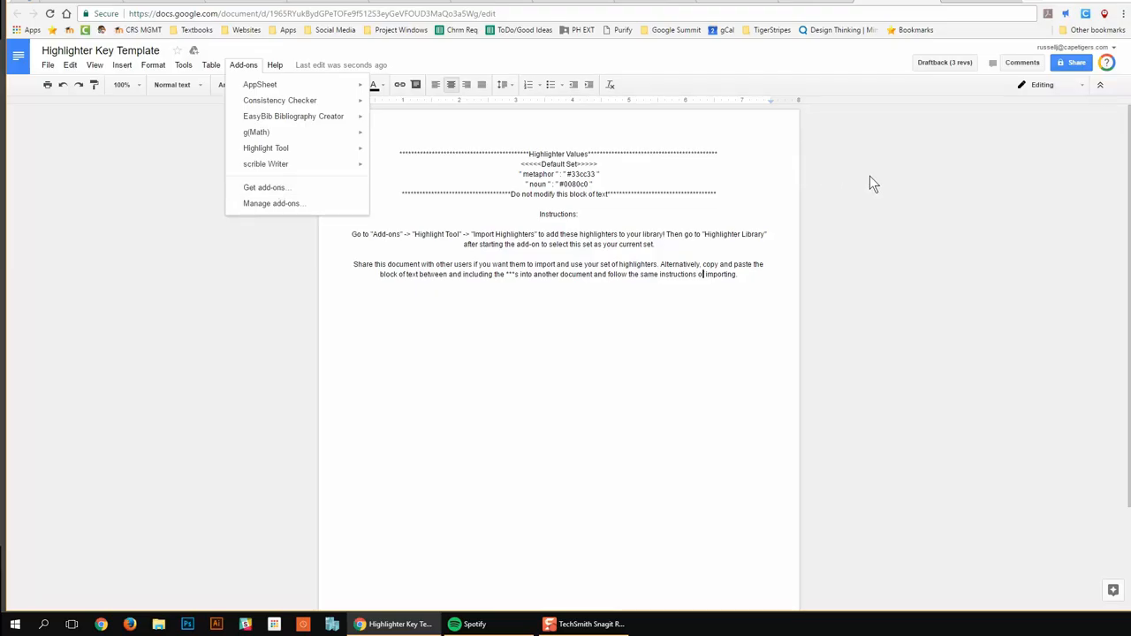